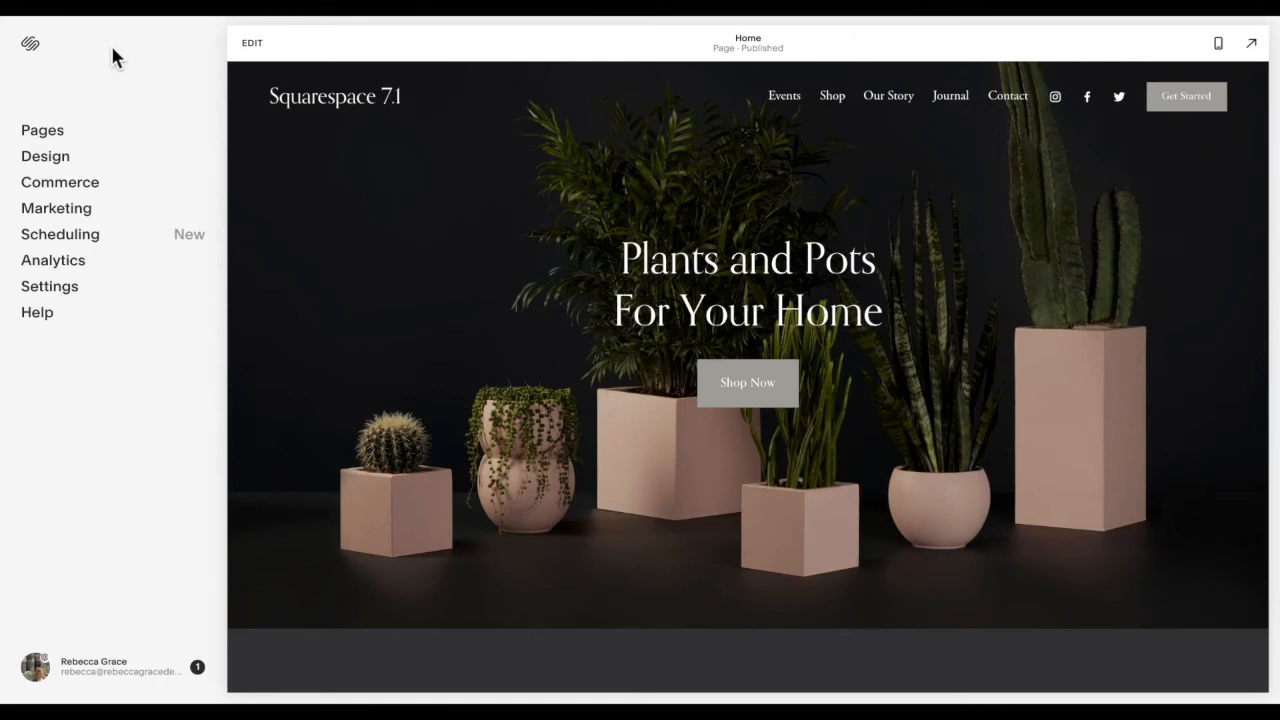
mouse_move(136, 46)
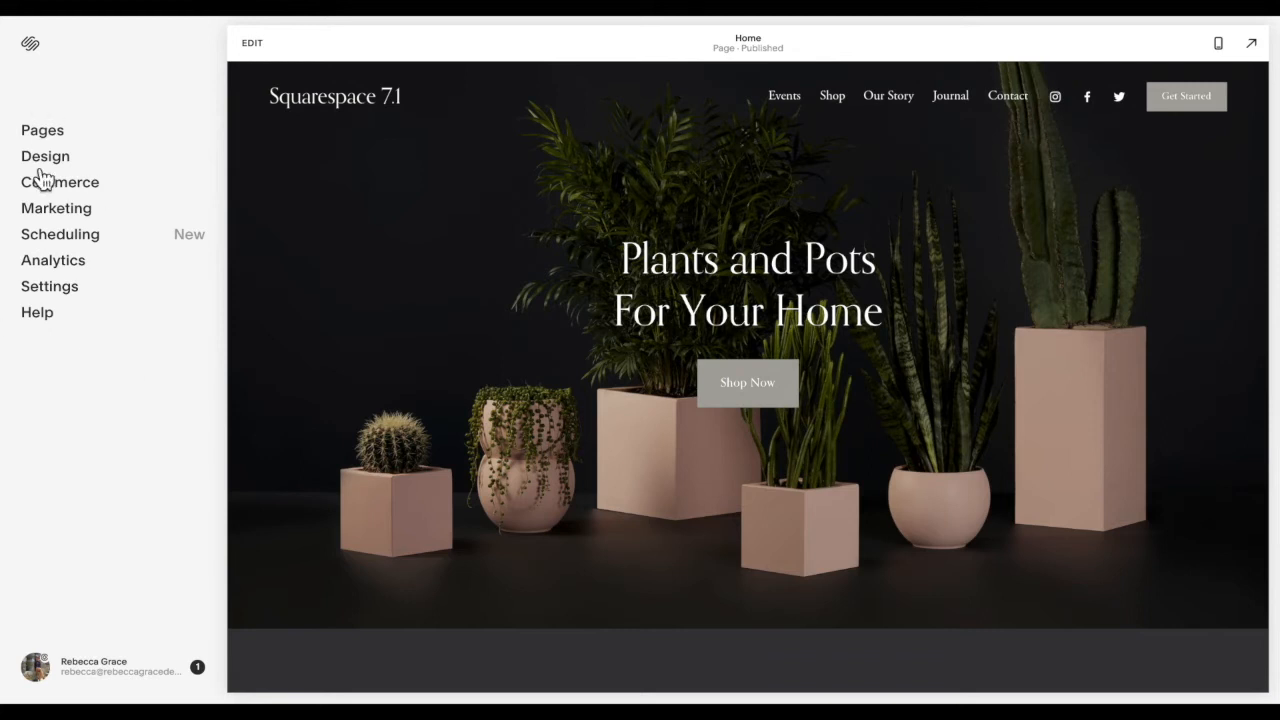
Add a first #title colour rule in the Custom CSS editor.
left_click(44, 156)
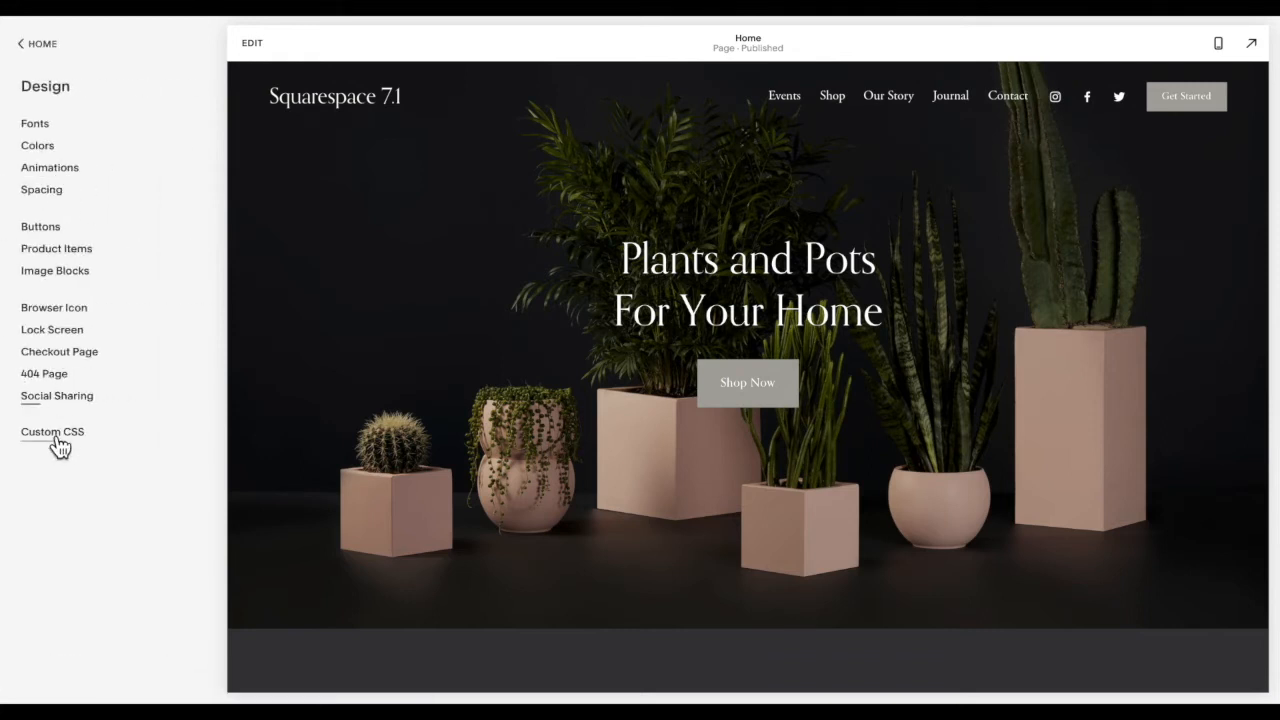
left_click(52, 432)
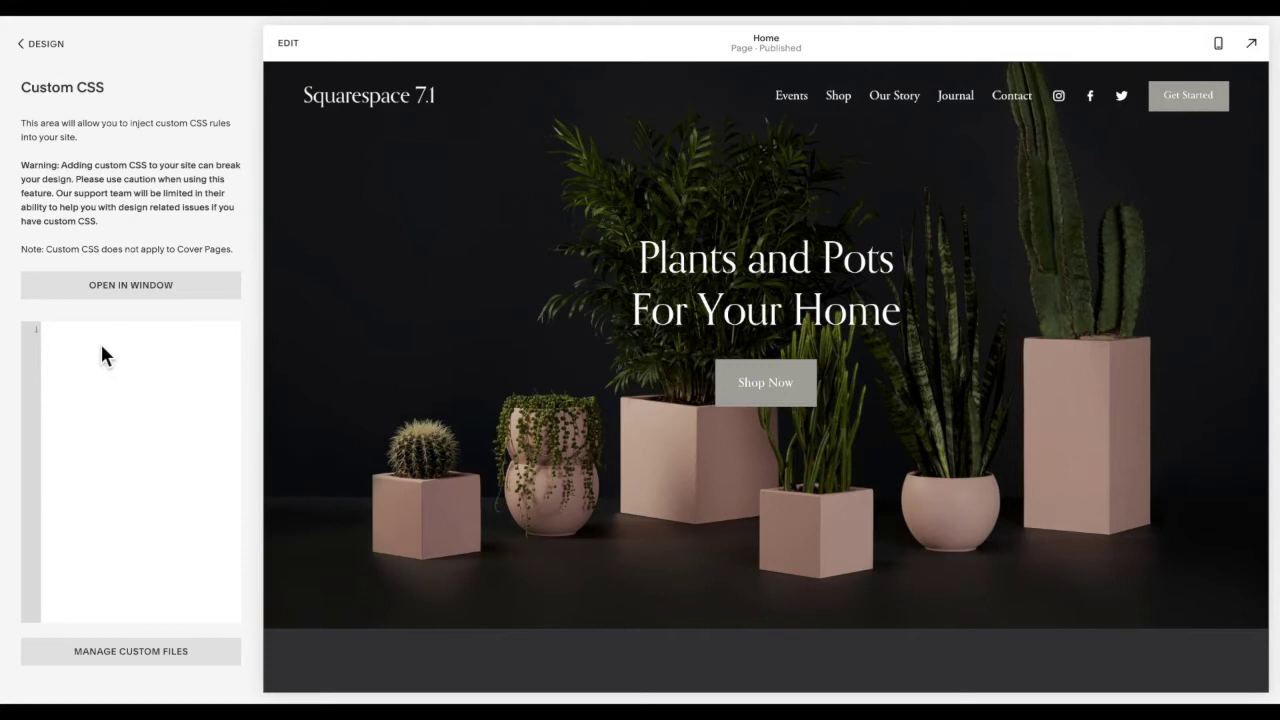
type("#title")
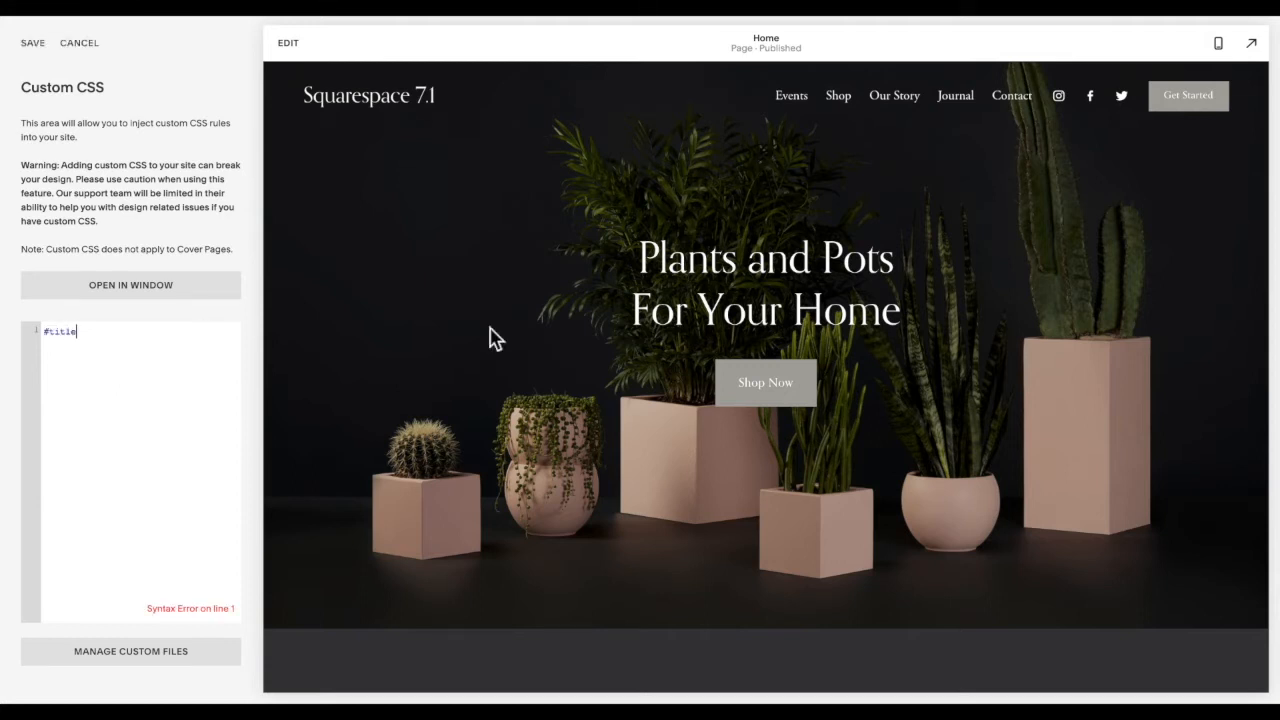
mouse_move(322, 324)
type("colo")
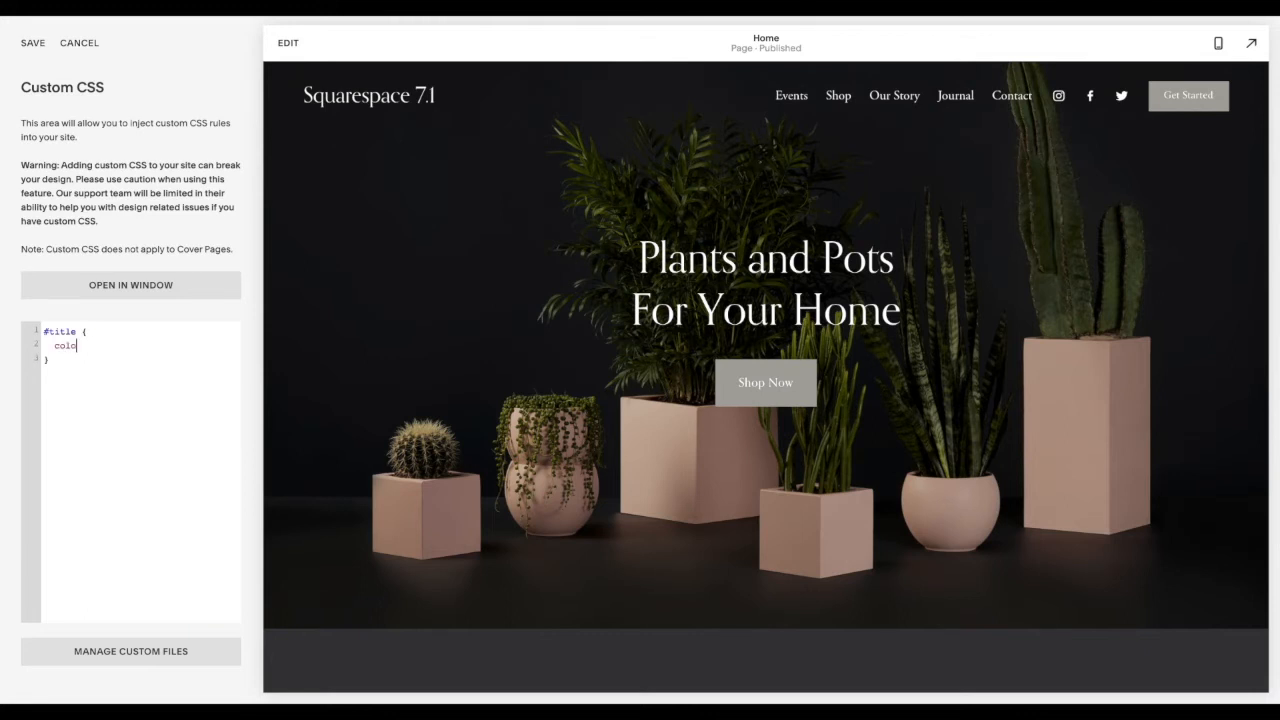
type("r: red;")
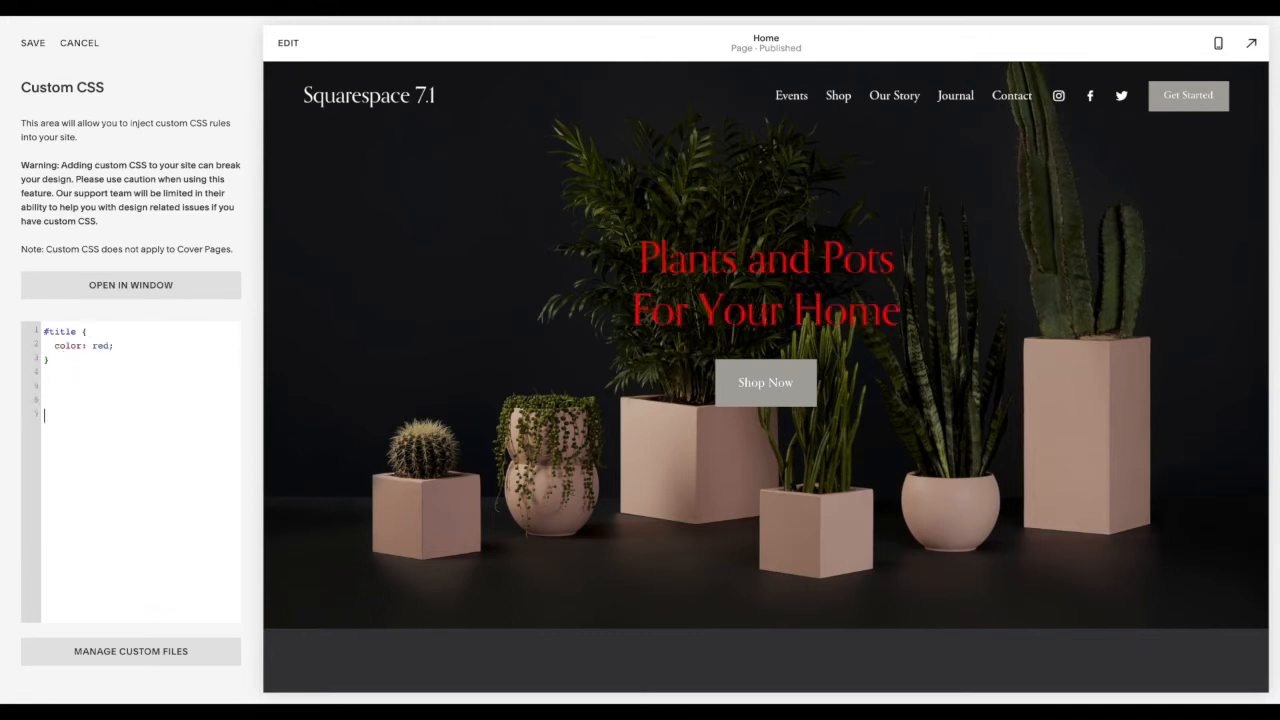
Add a second #title rule so the rules read orange then blue and the heading renders blue.
left_click(46, 400)
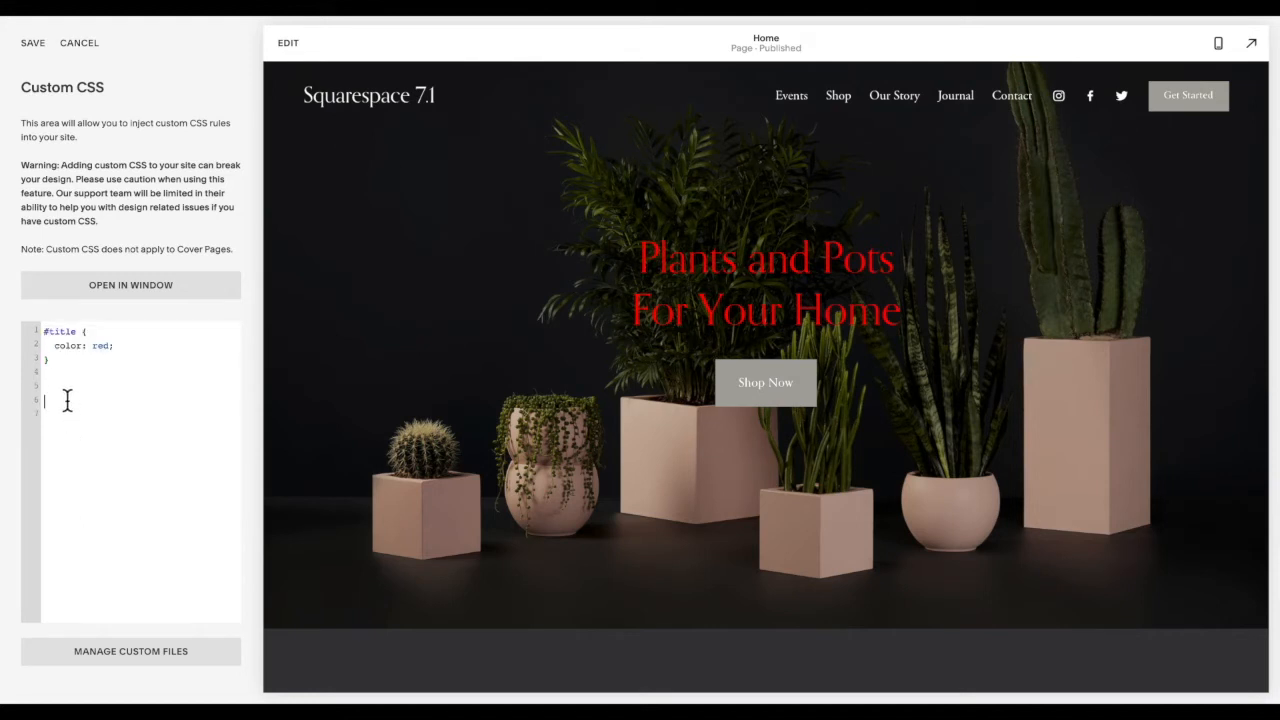
type("#title {")
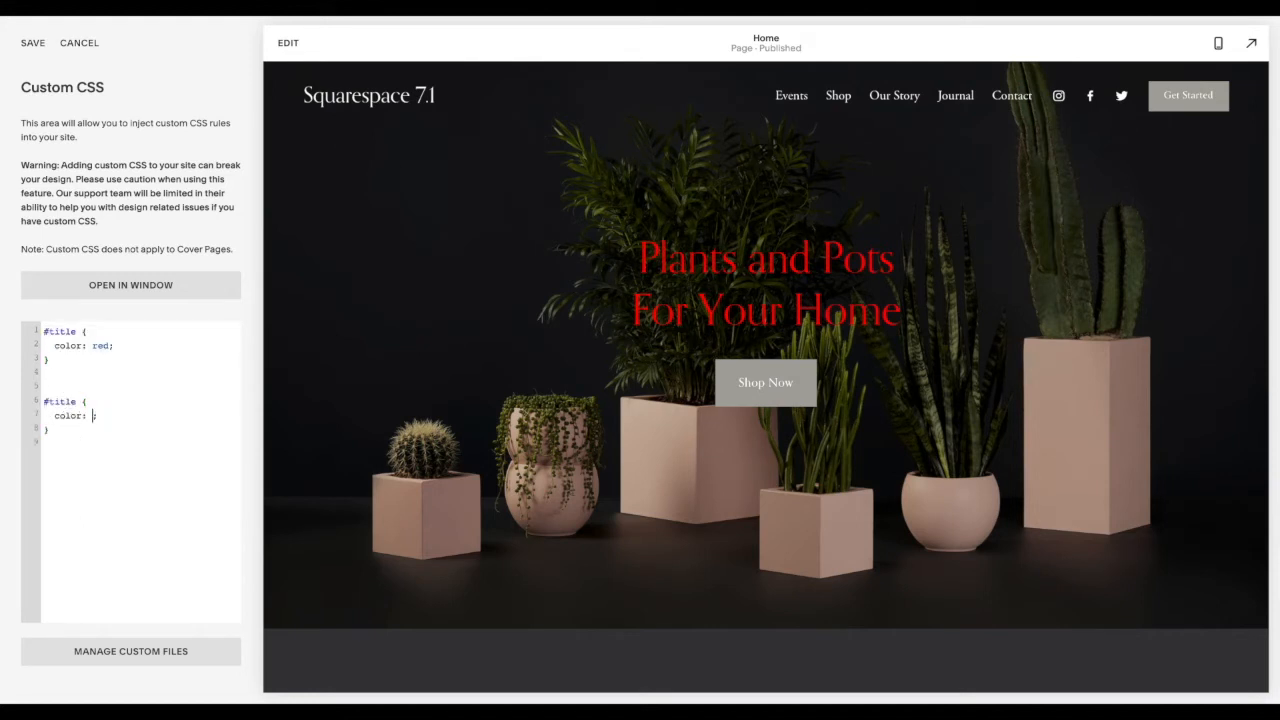
type("blue")
left_click(140, 346)
type("g")
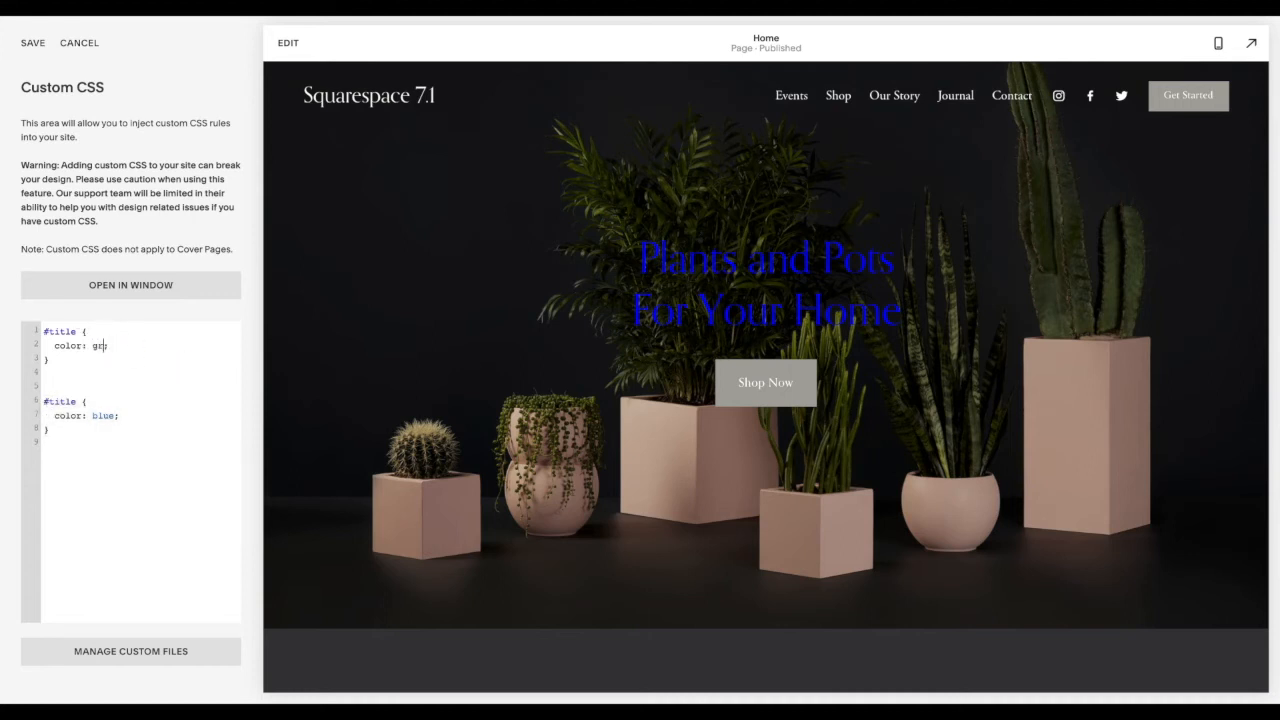
type("en")
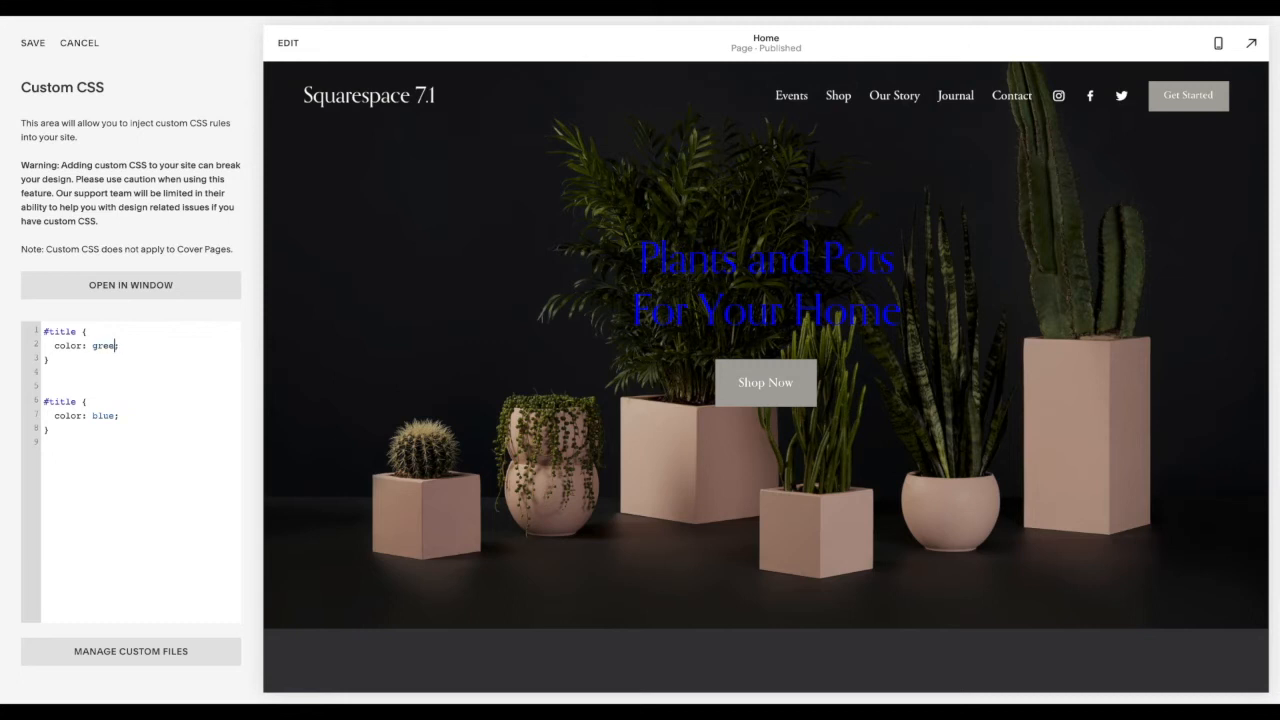
type("orange;")
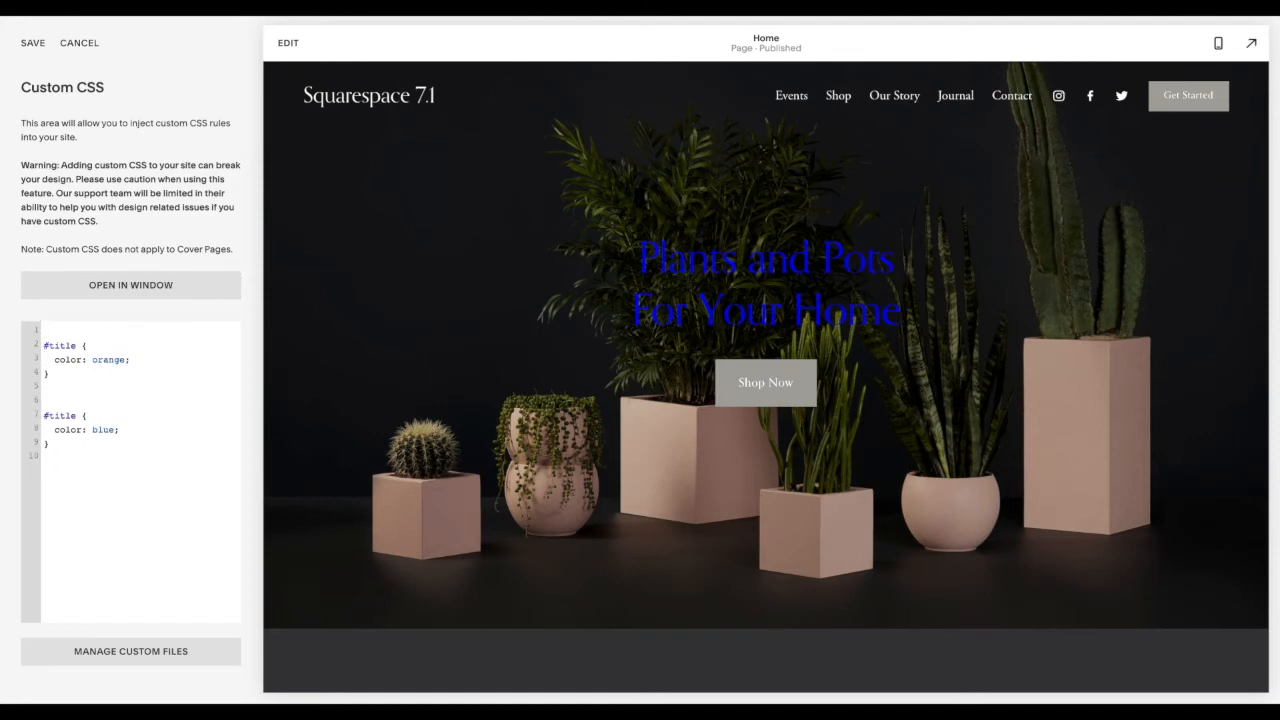
Label the top of the CSS with a /* WHOLE SITE */ comment and blank lines below it.
type("/*  */")
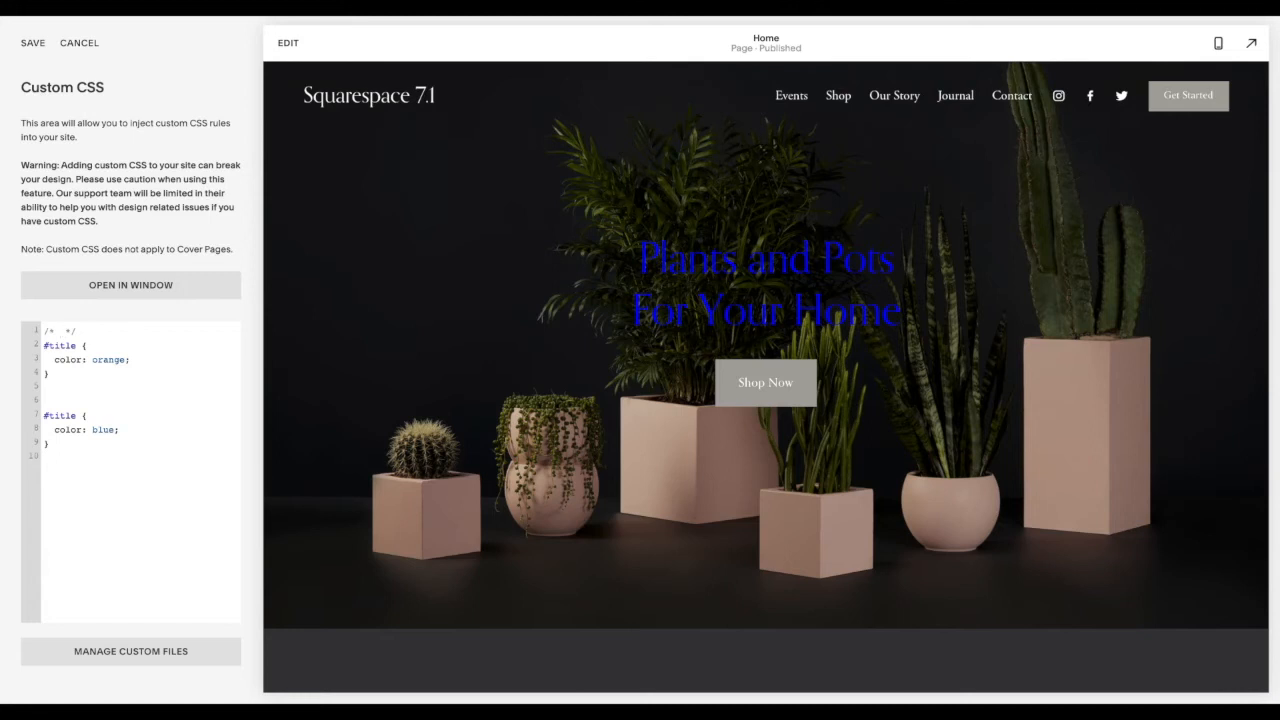
left_click(60, 330)
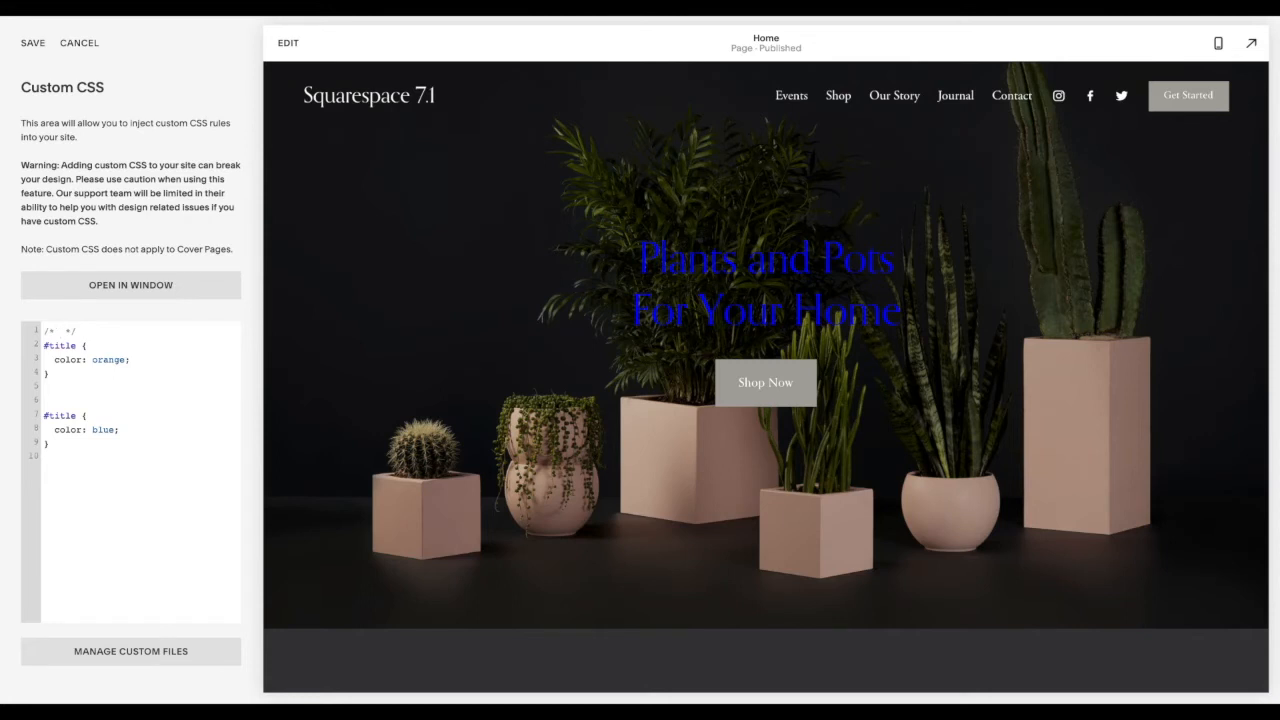
type("WHOLE SITE")
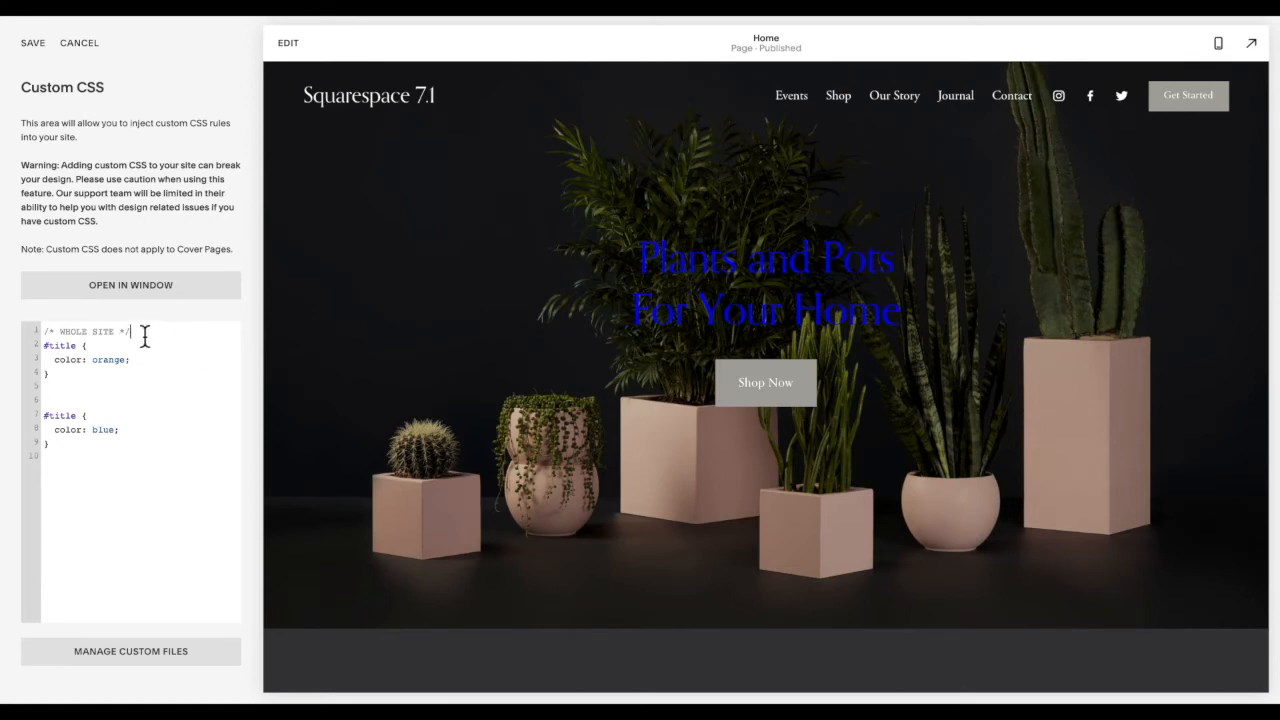
key("Enter")
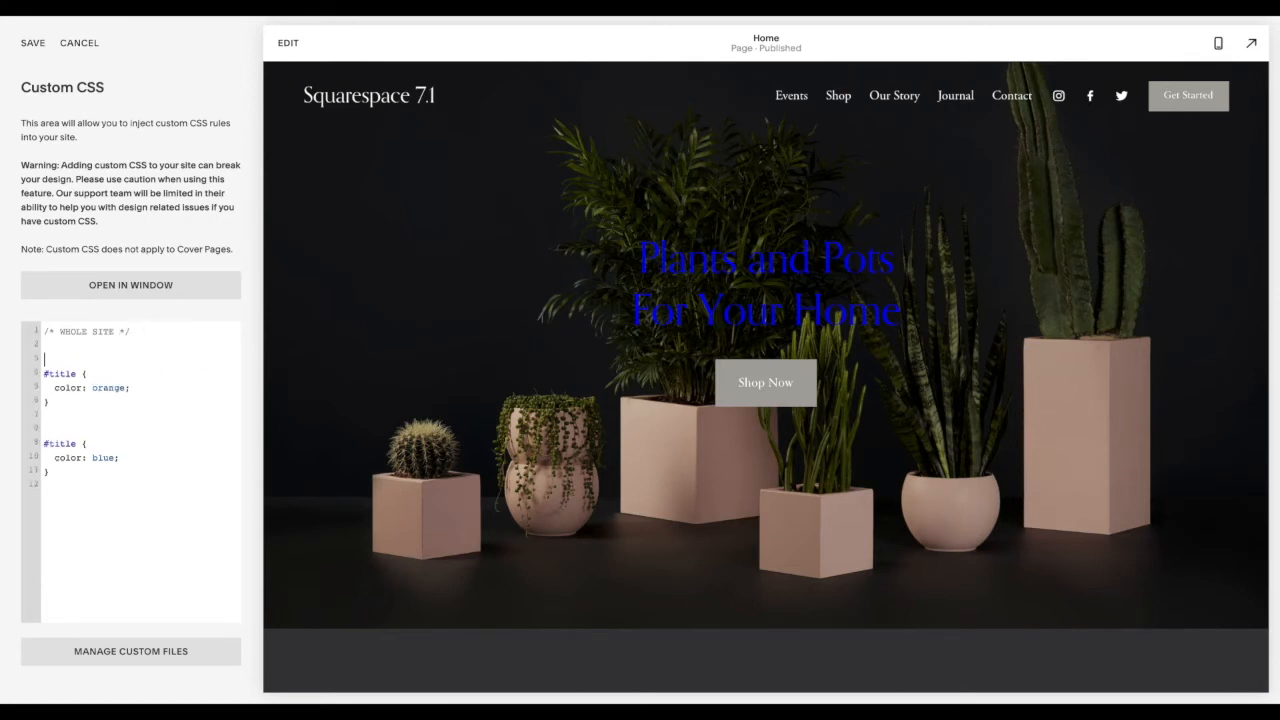
Add a /* HOME PAGE */ comment and delete the duplicate blue #title rule, leaving orange.
type("/* HOME")
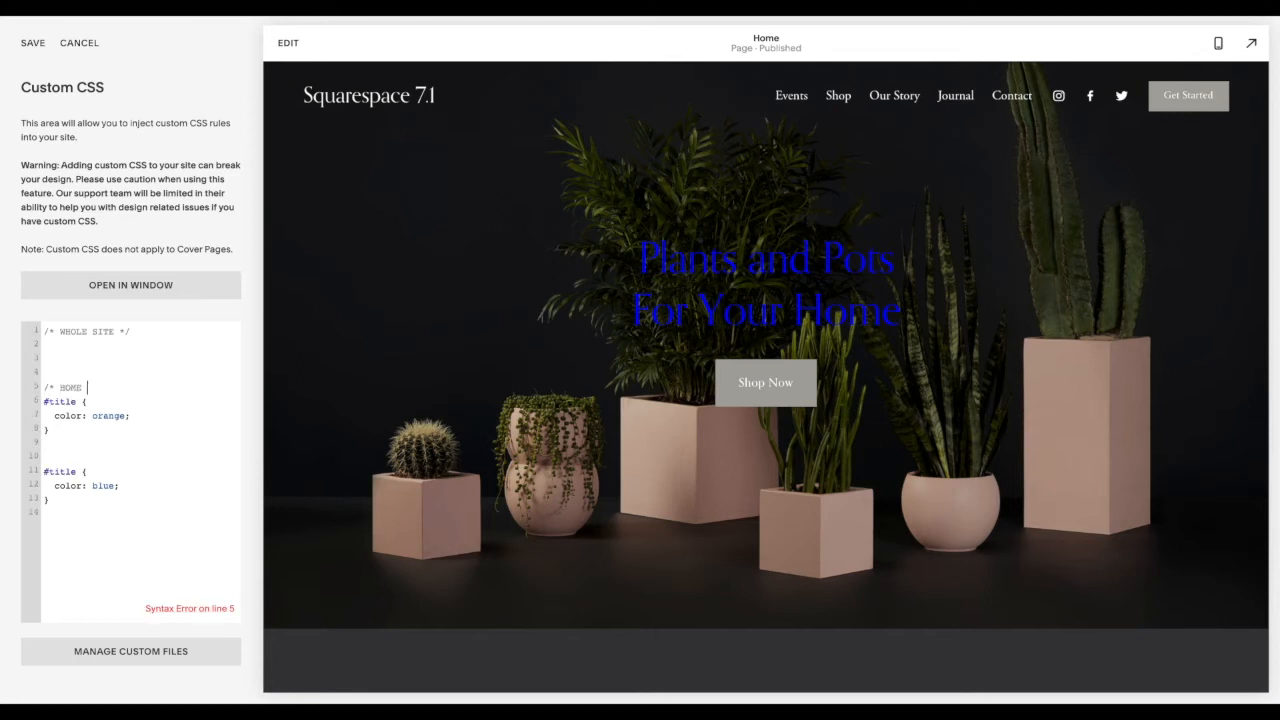
type("PAGE */")
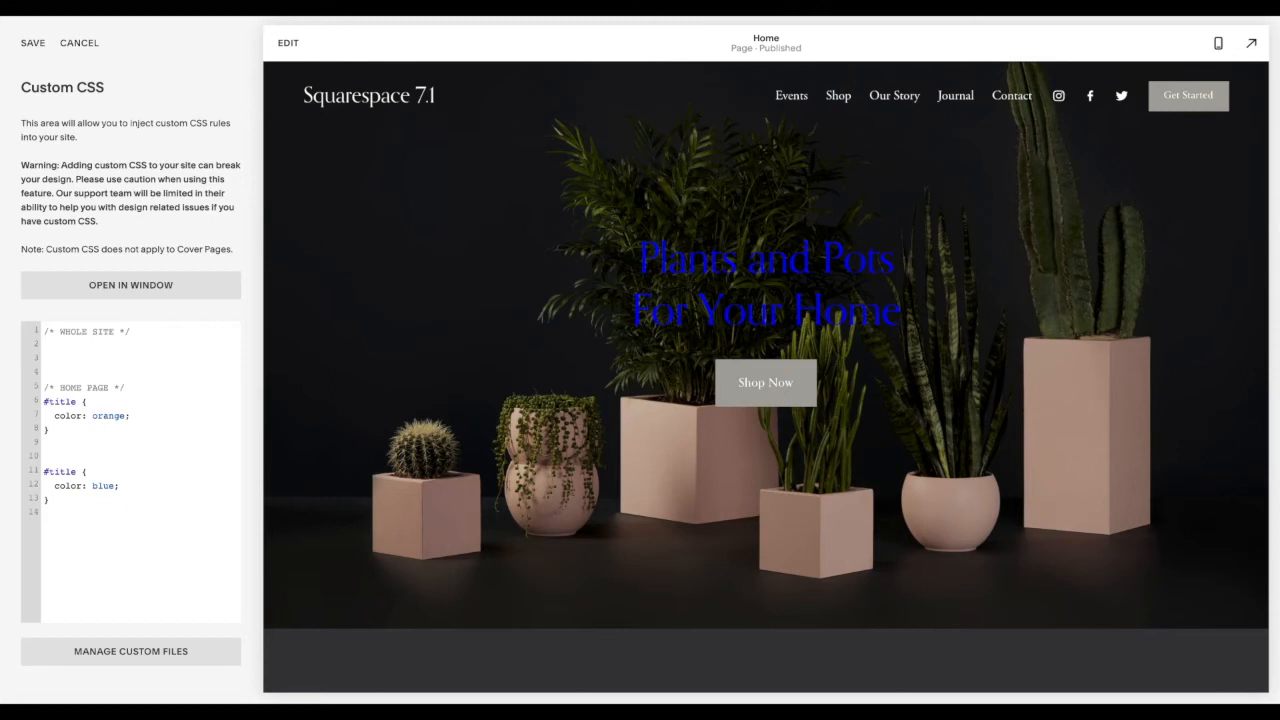
mouse_move(244, 300)
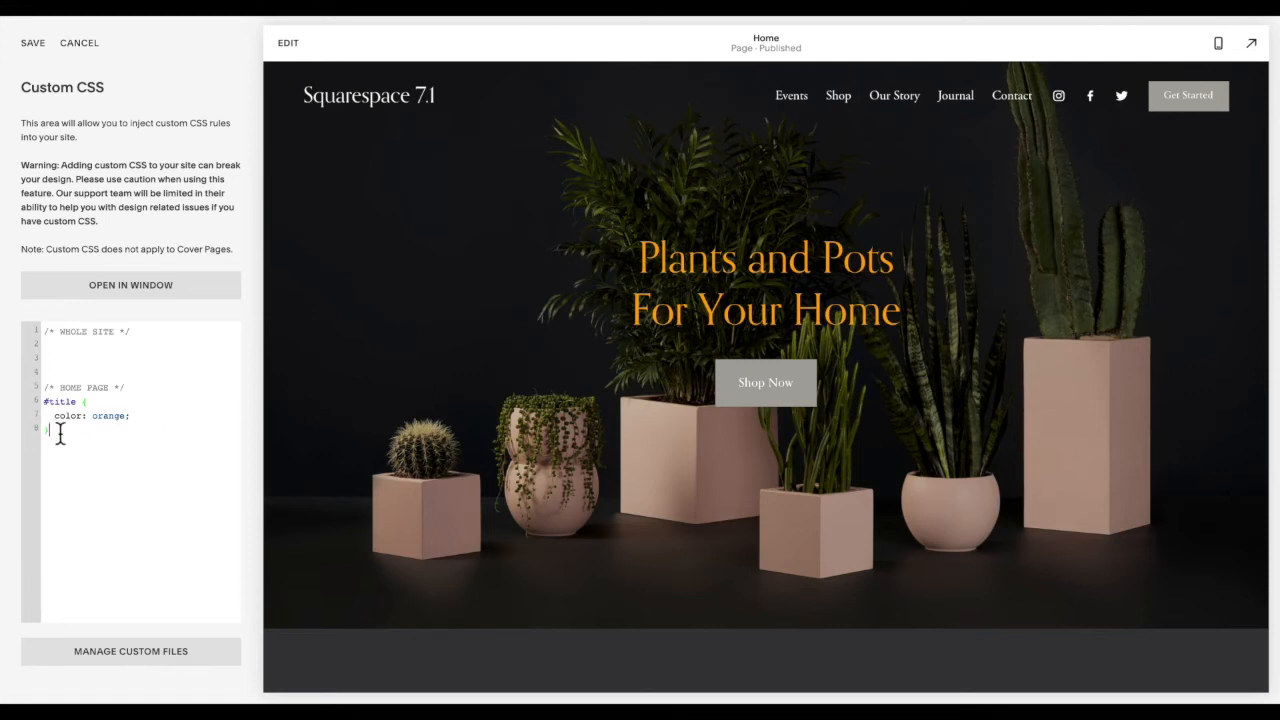
mouse_move(134, 344)
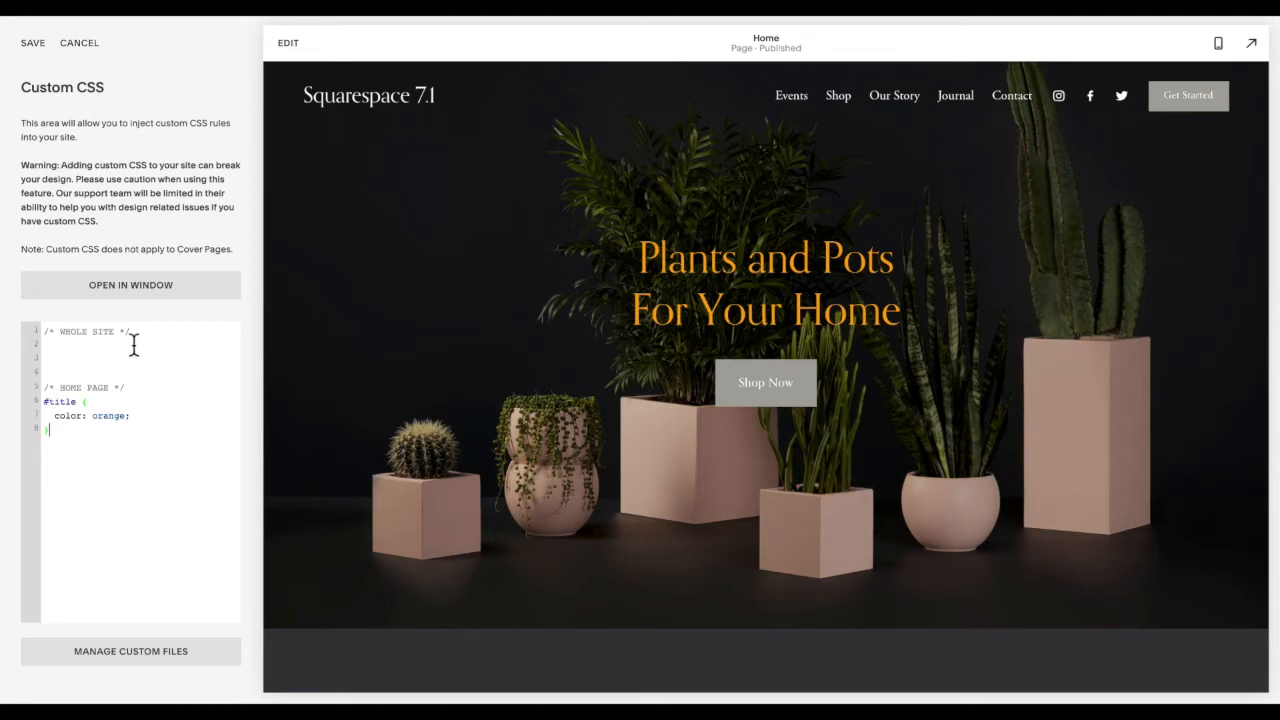
double_click(84, 332)
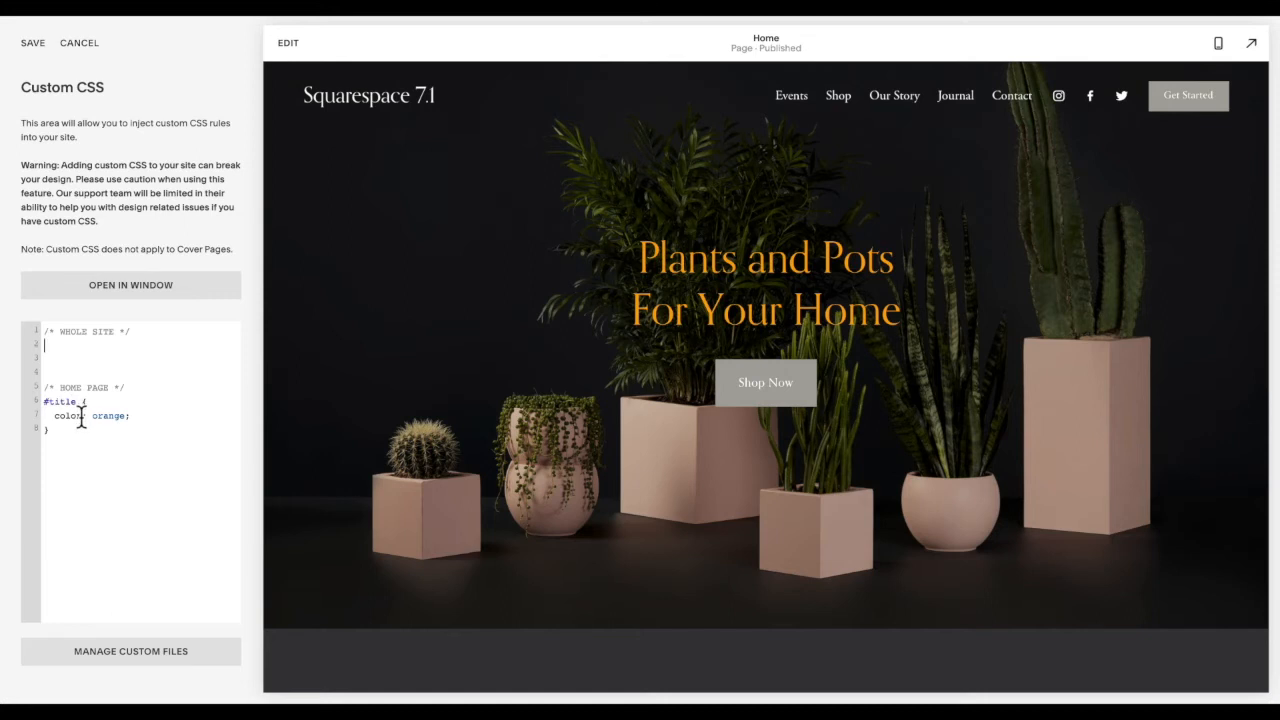
mouse_move(44, 44)
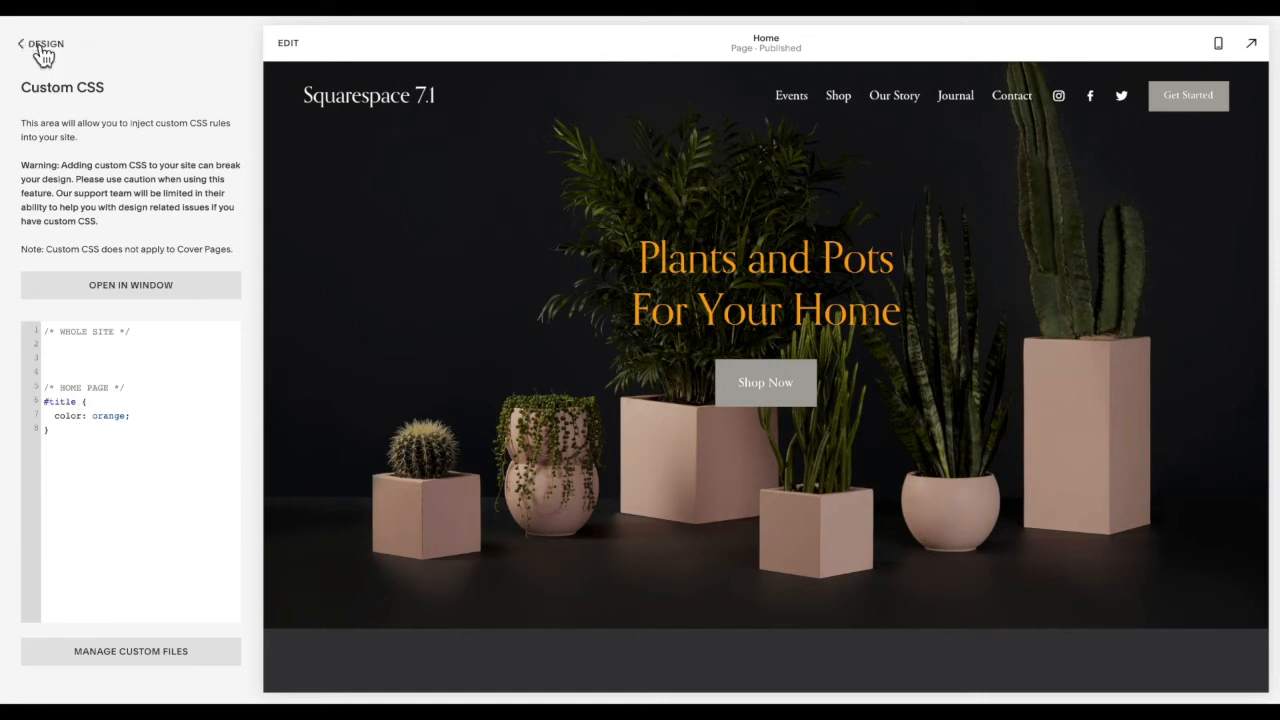
Navigate from Custom CSS to Settings > Advanced > Code Injection.
left_click(42, 42)
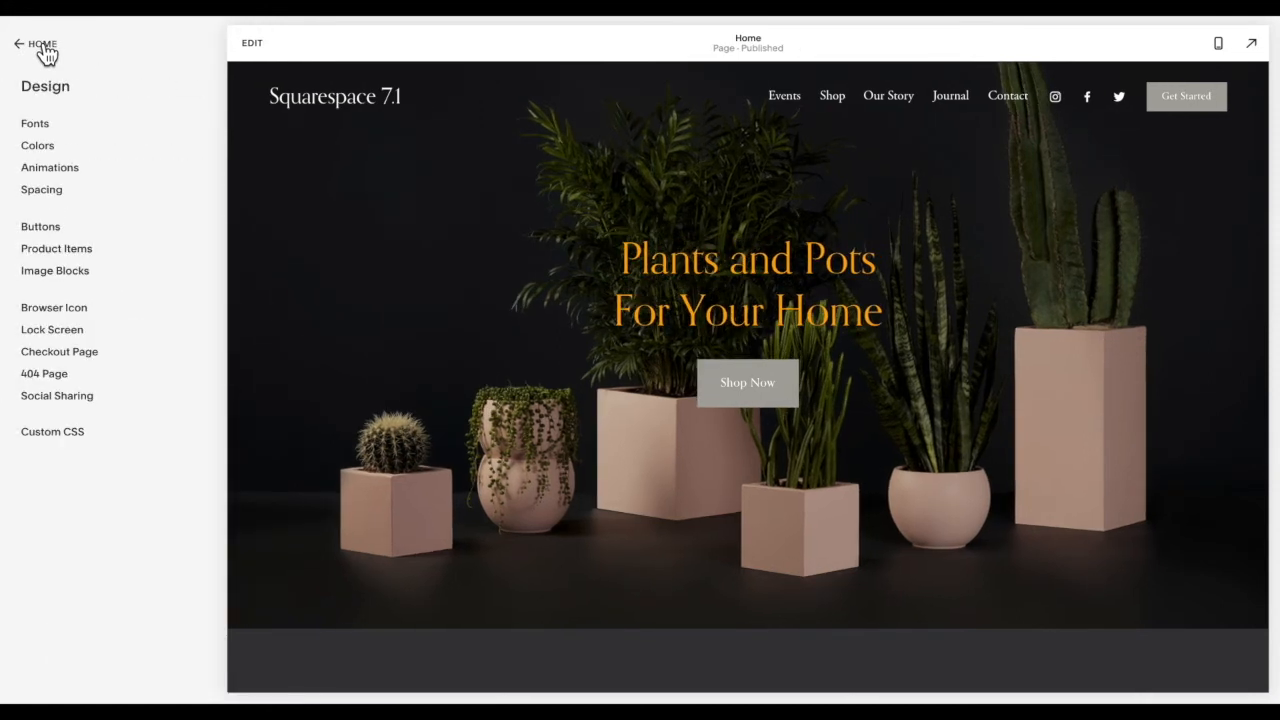
left_click(22, 44)
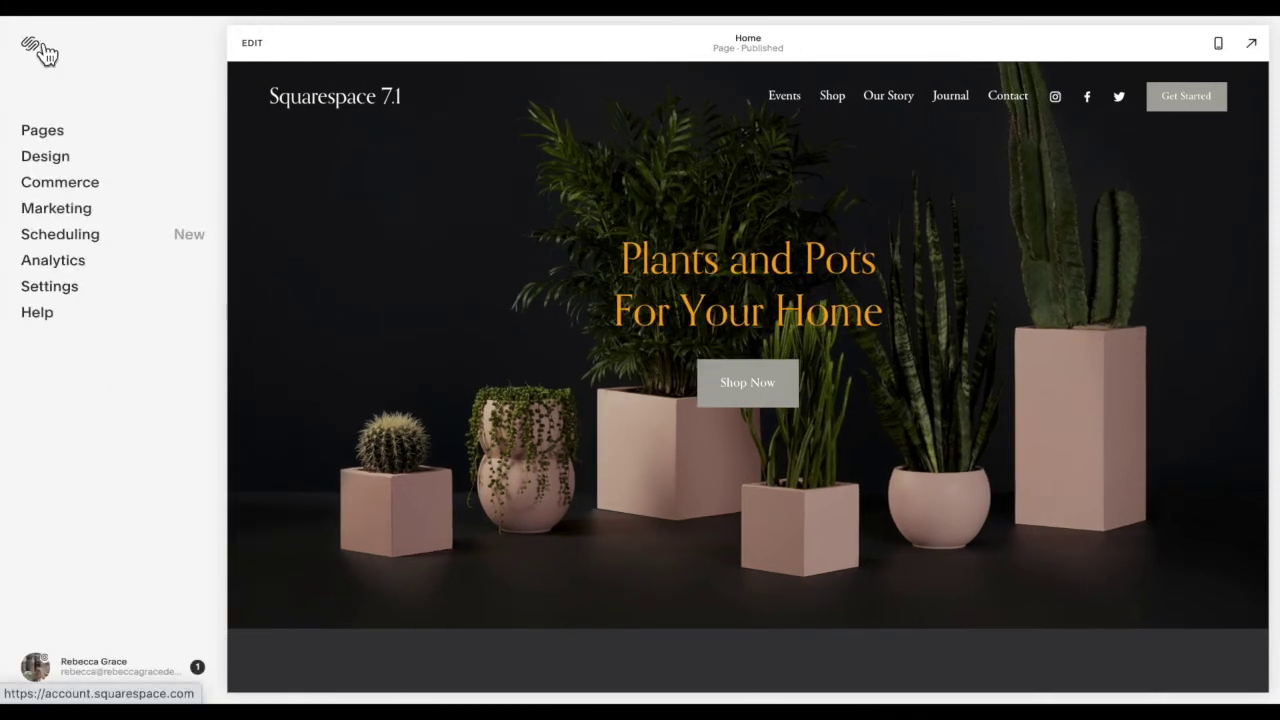
left_click(48, 286)
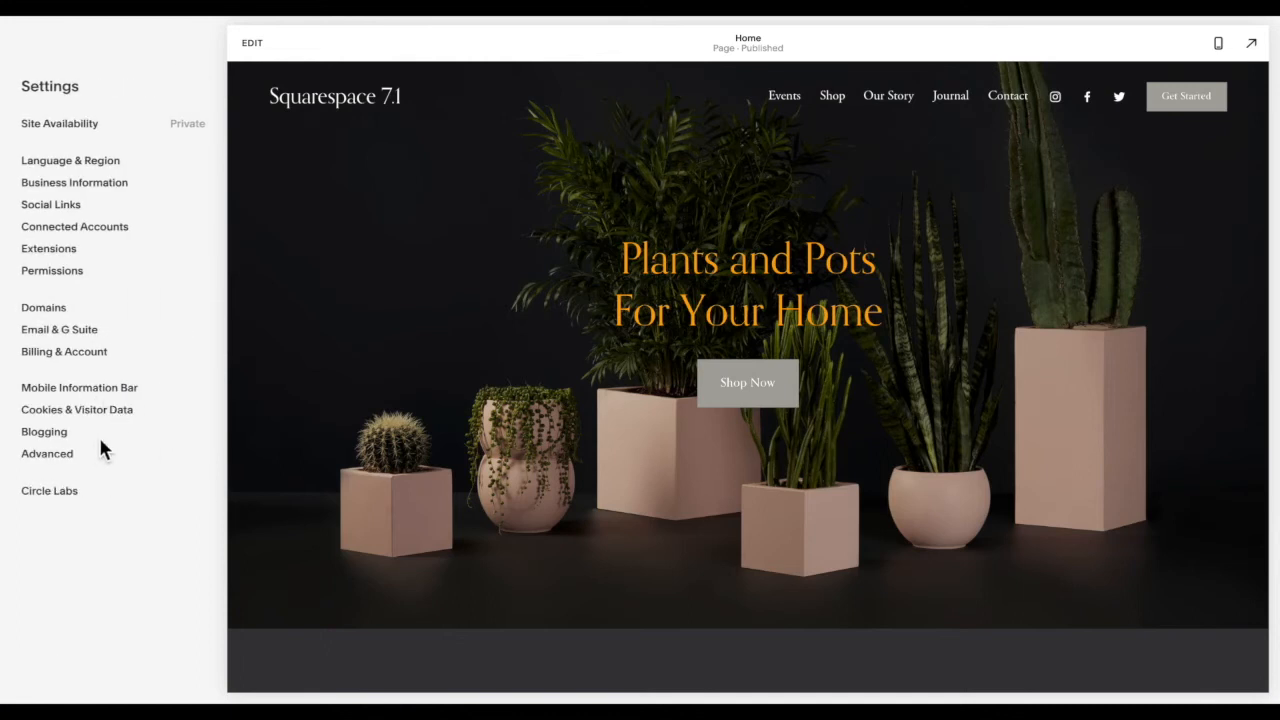
left_click(46, 452)
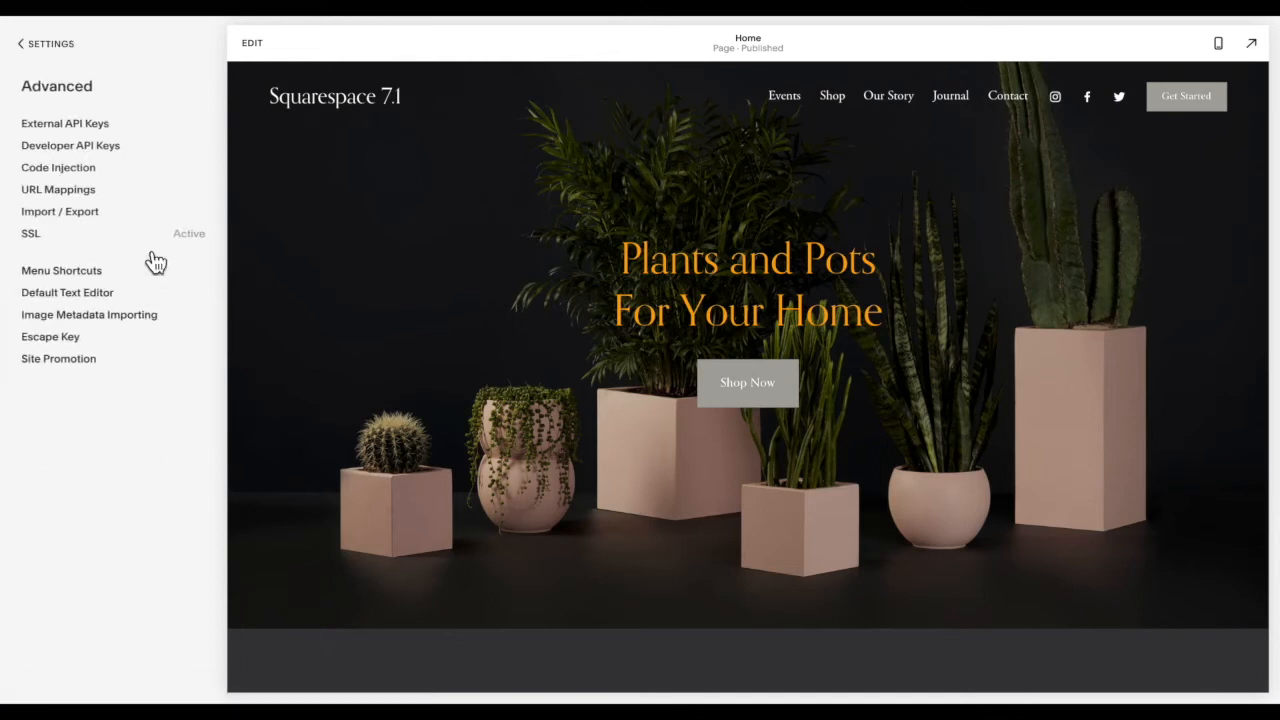
left_click(58, 168)
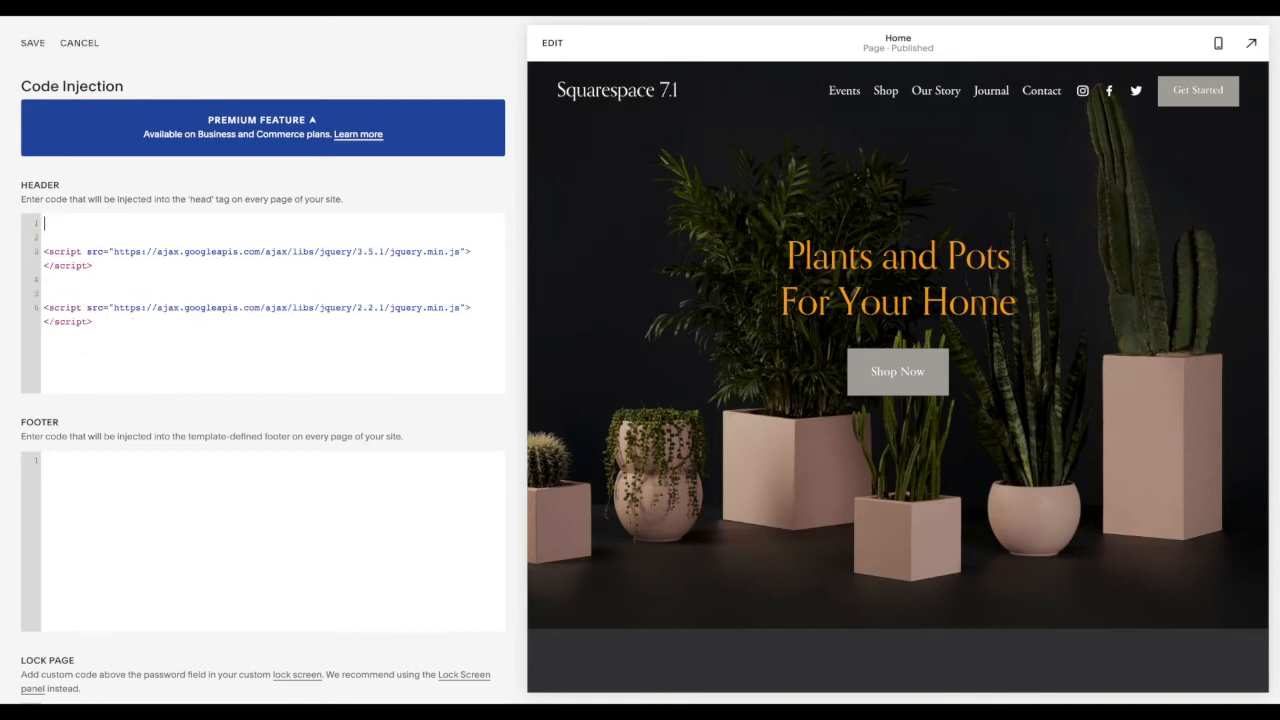
Wrap the two jQuery script tags with <!-- HEADER --> and <!-- END OF HEADER --> comments.
type("<")
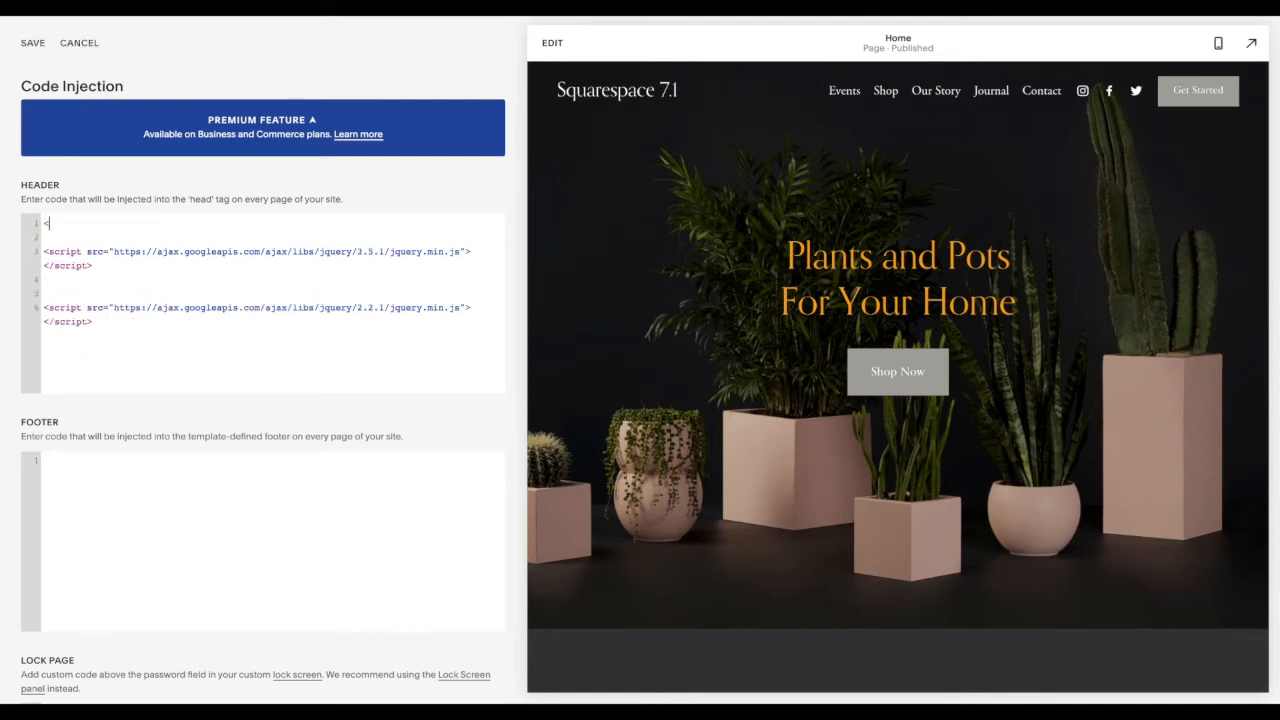
type("!")
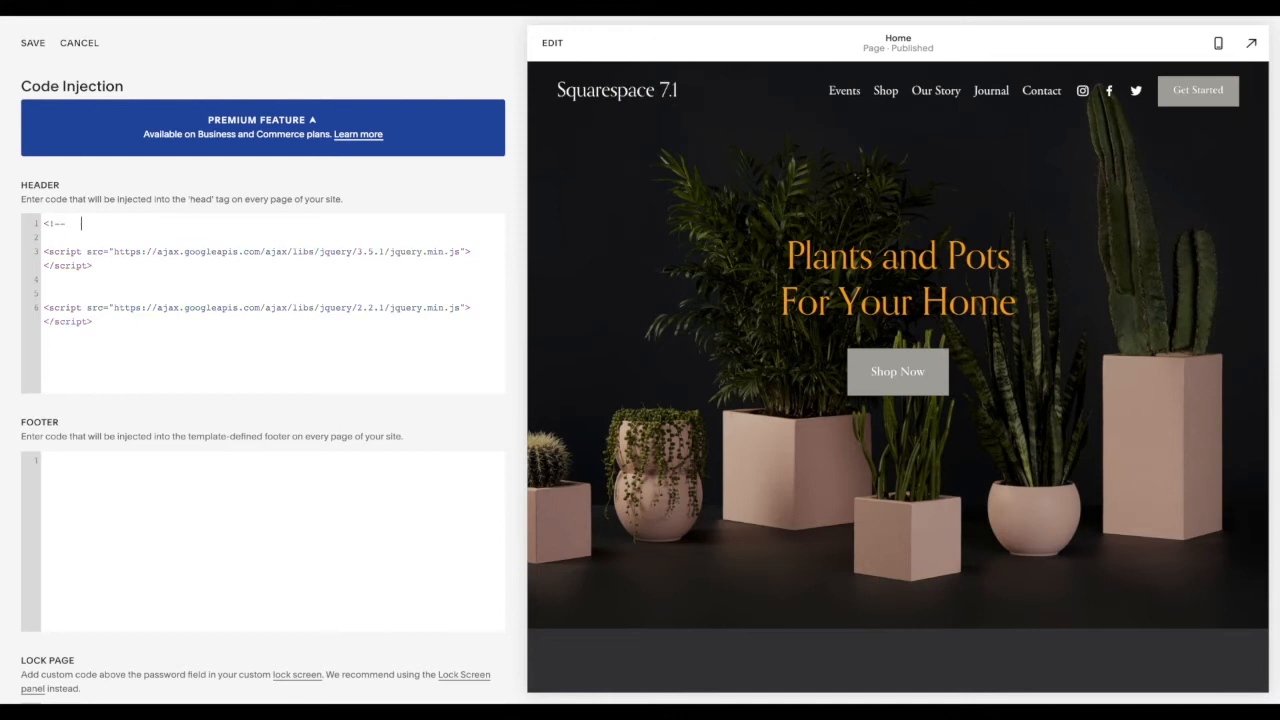
type("-->")
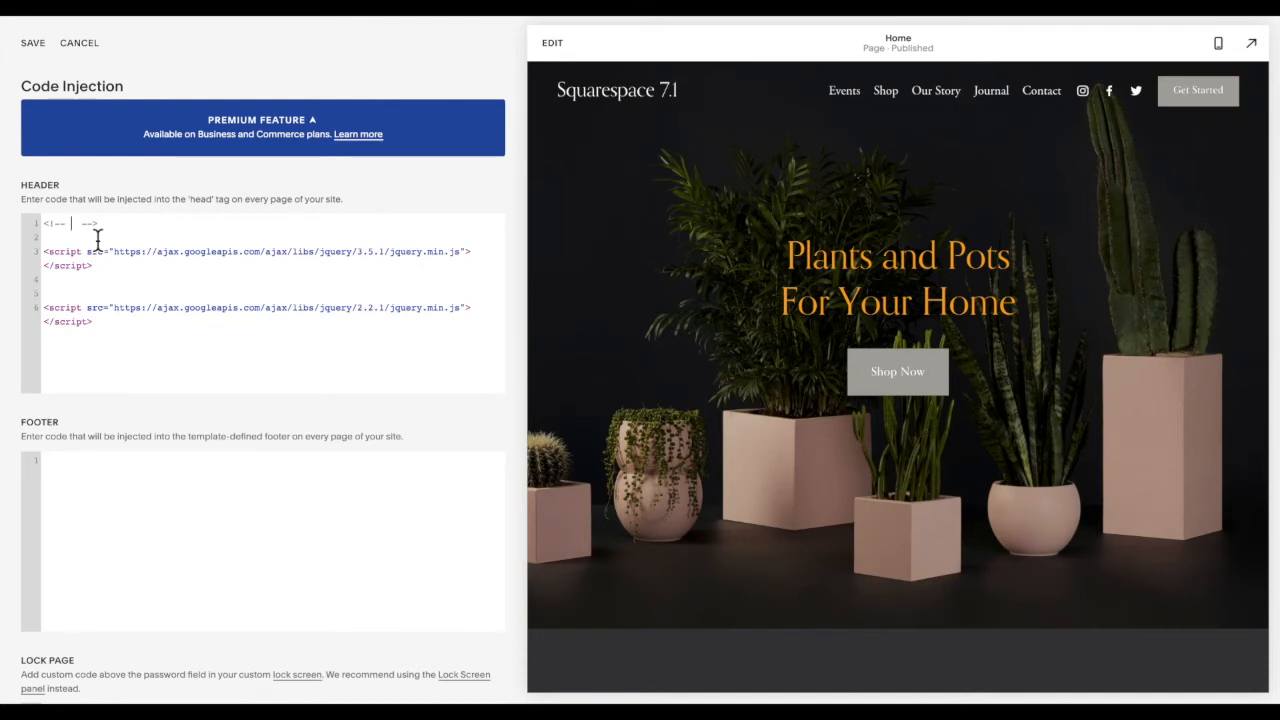
type("HEADER")
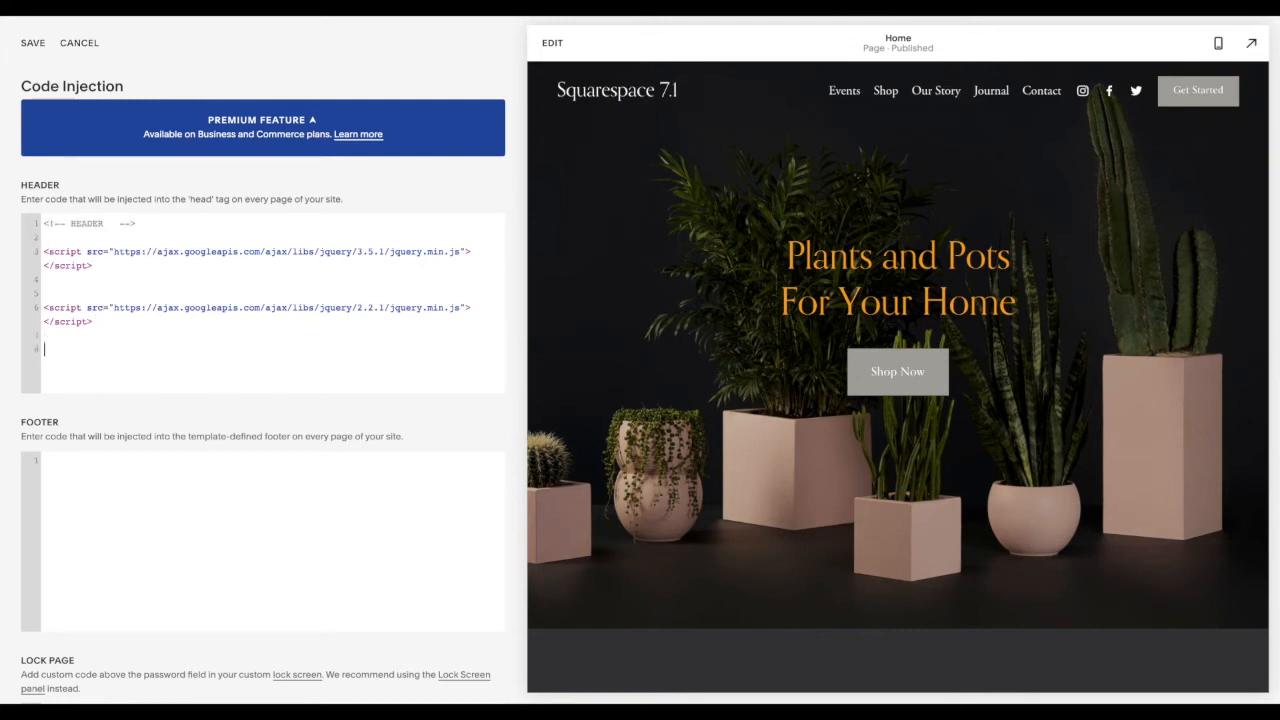
type("<!--END OF HEADER  -->")
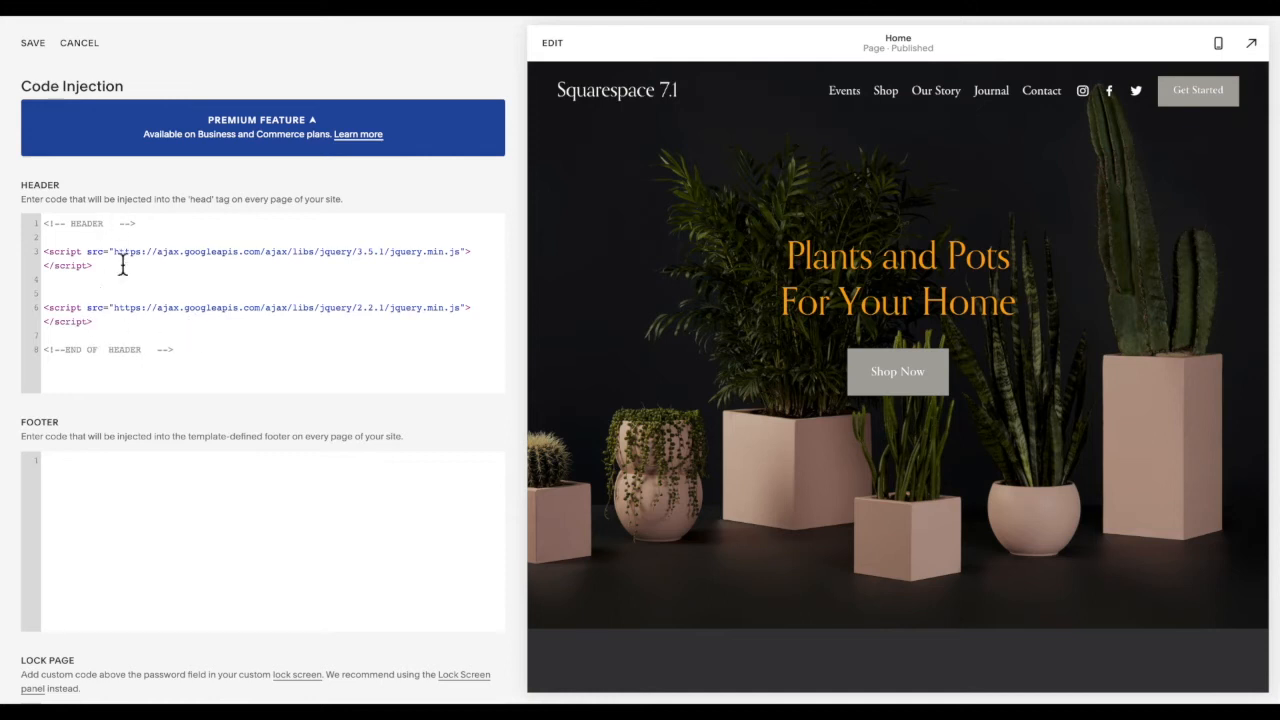
mouse_move(122, 308)
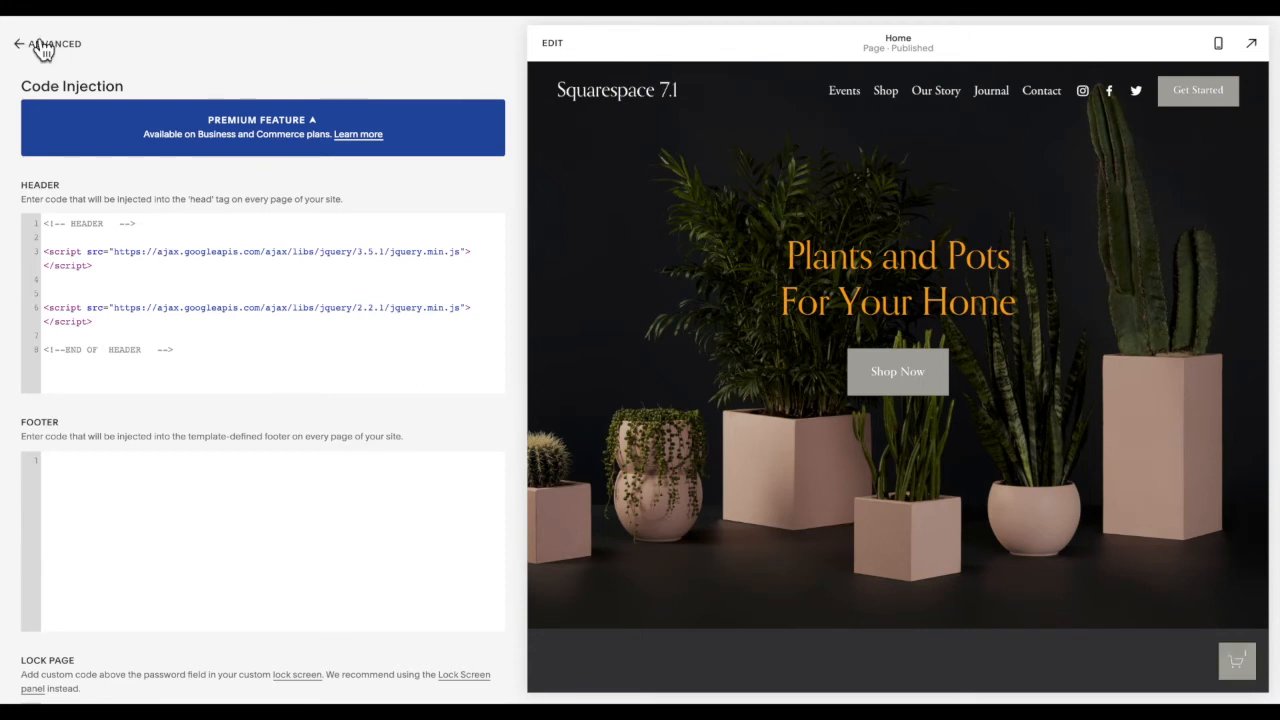
Leave Code Injection, scroll through the home page preview and return to the Settings list.
left_click(16, 42)
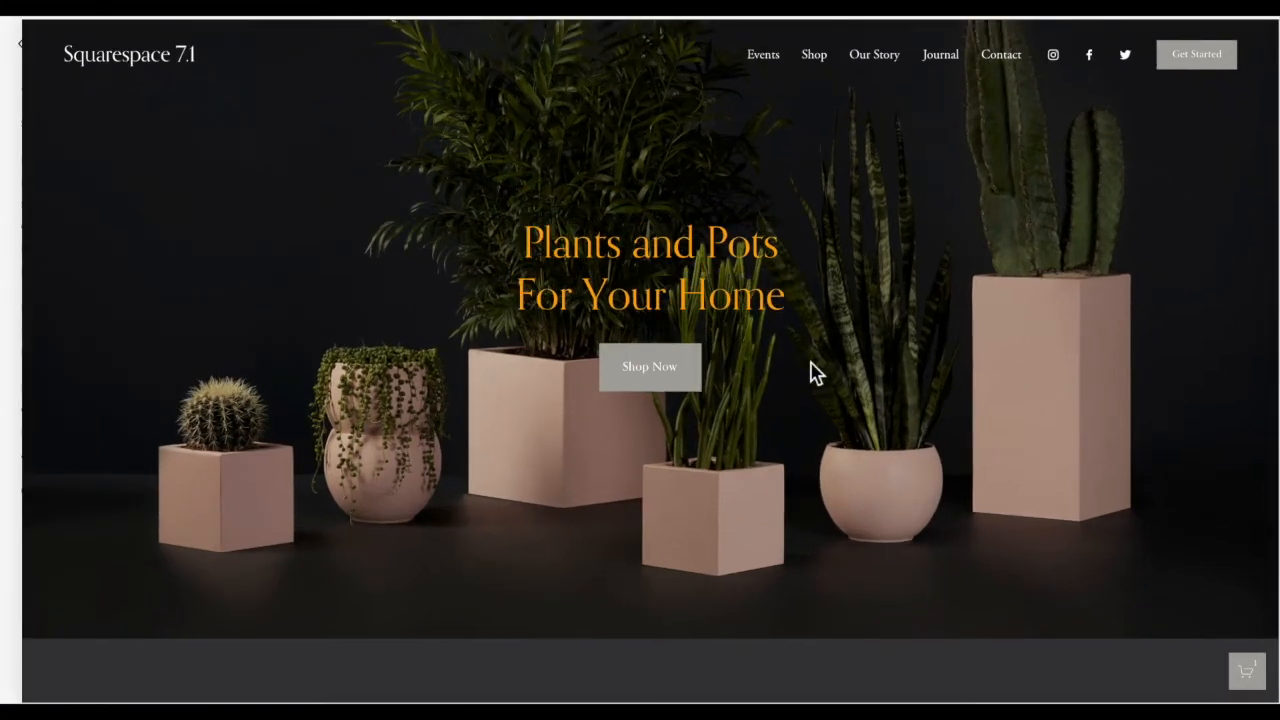
scroll("down", 3)
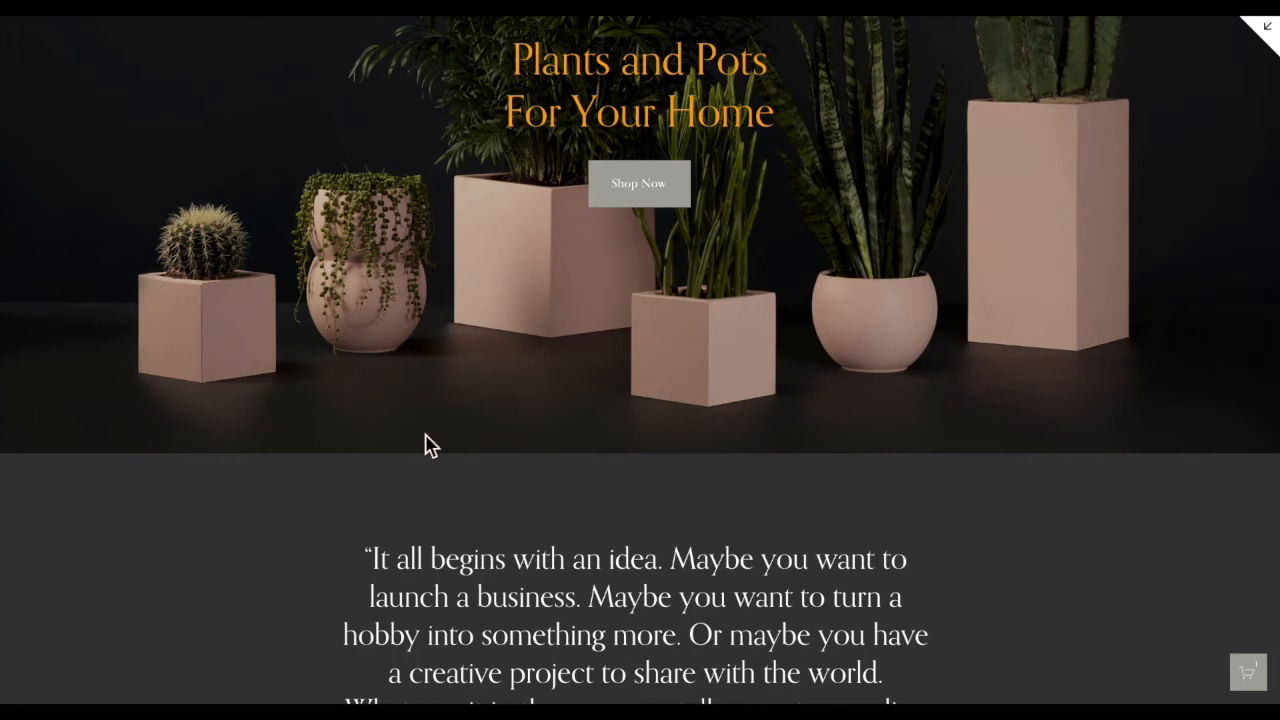
mouse_move(872, 388)
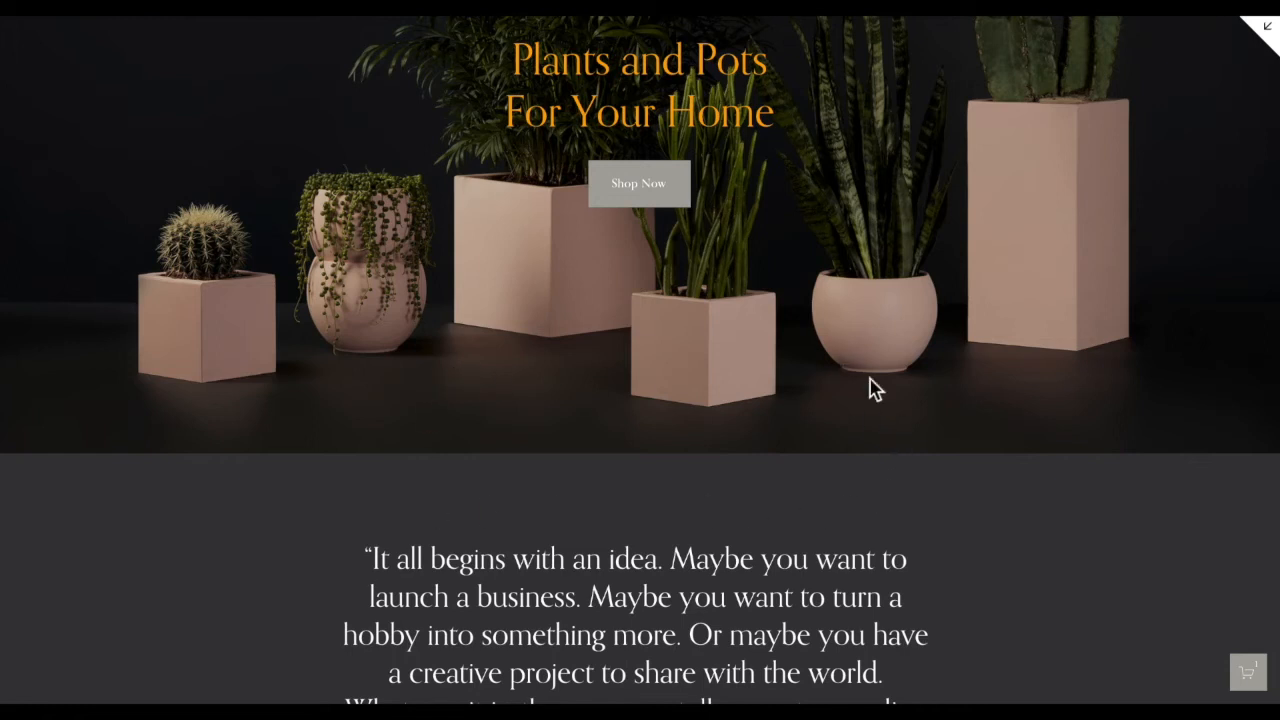
scroll("up", 3)
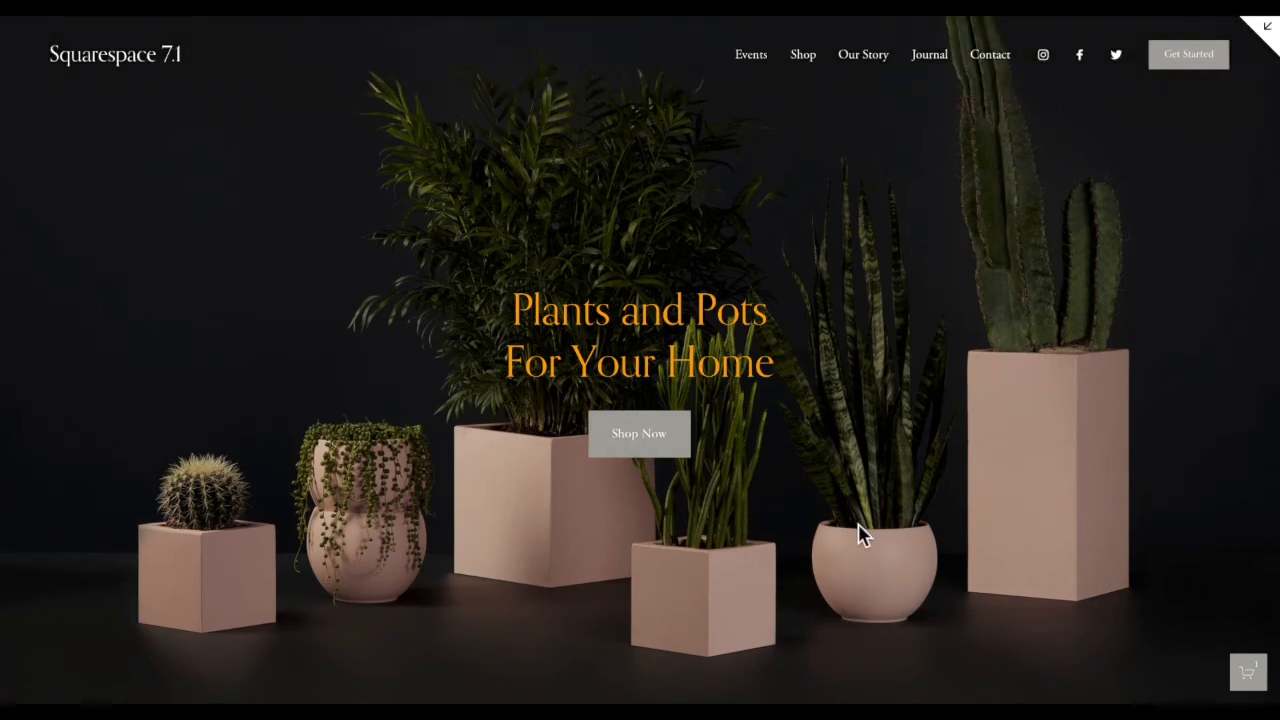
scroll("down", 3)
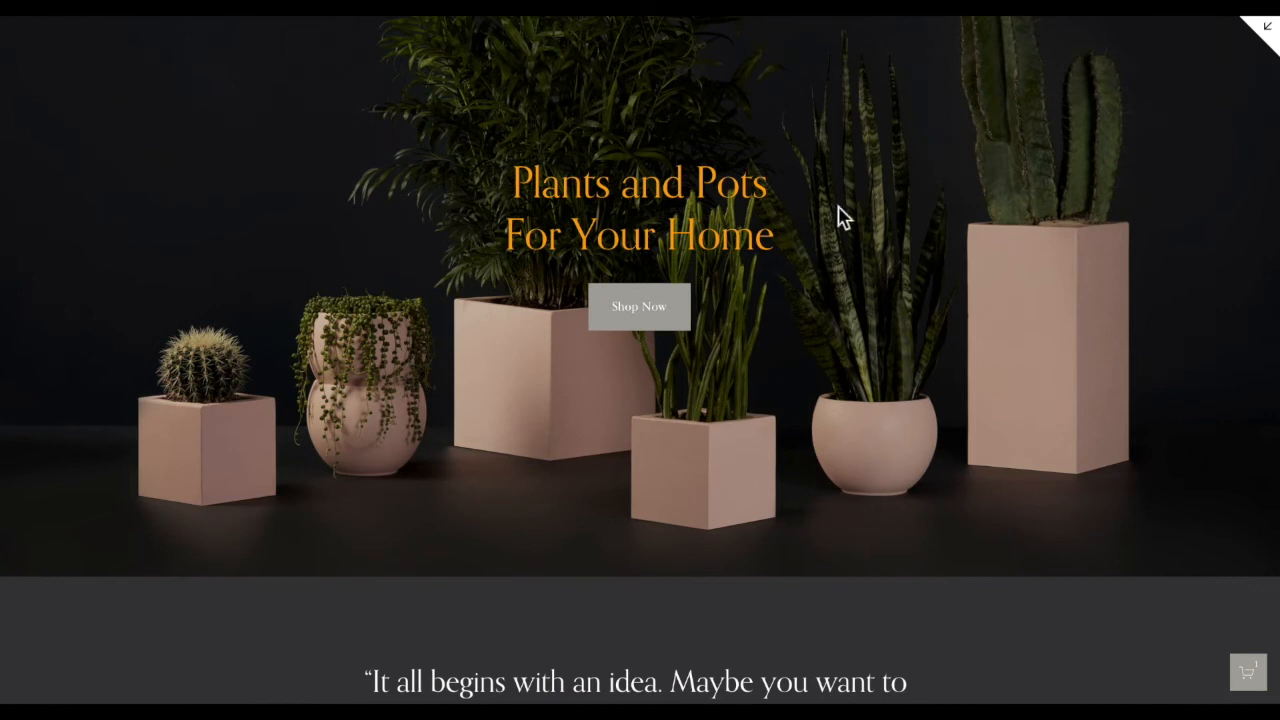
mouse_move(950, 232)
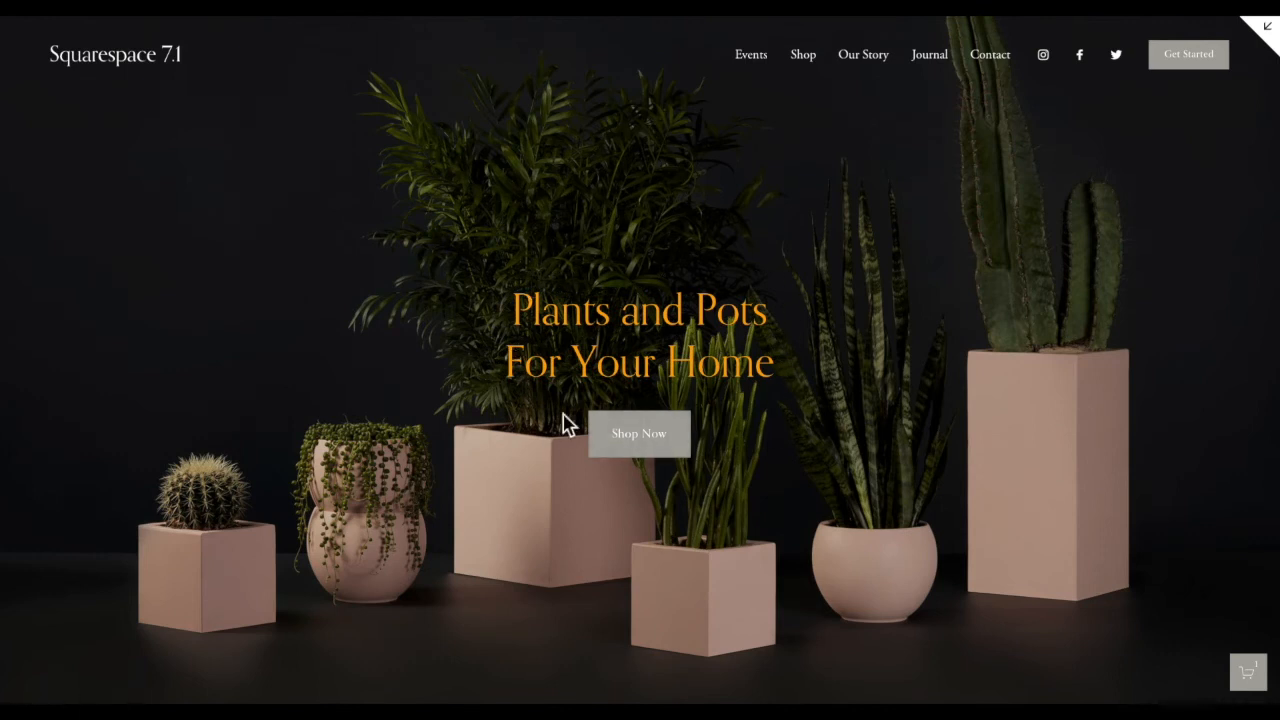
scroll("down", 3)
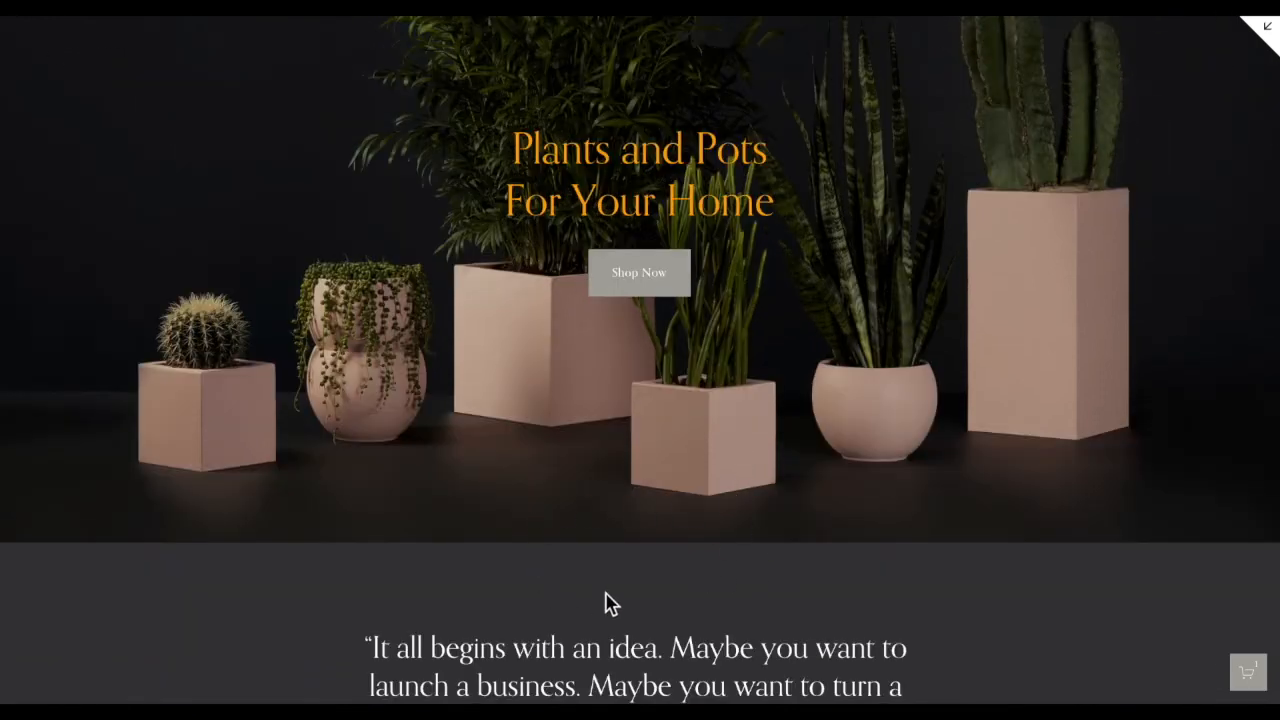
scroll("up", 3)
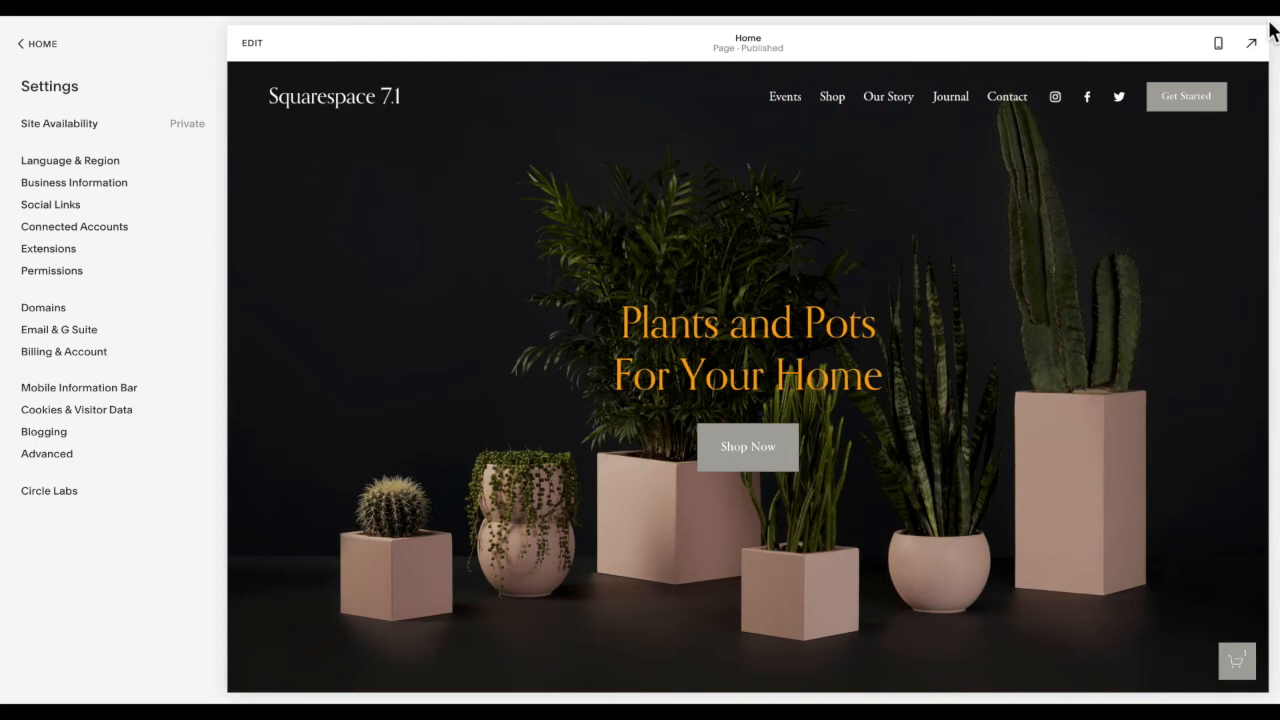
Add a /* MOBILE VERSION */ comment below the home page rule in Custom CSS.
left_click(40, 42)
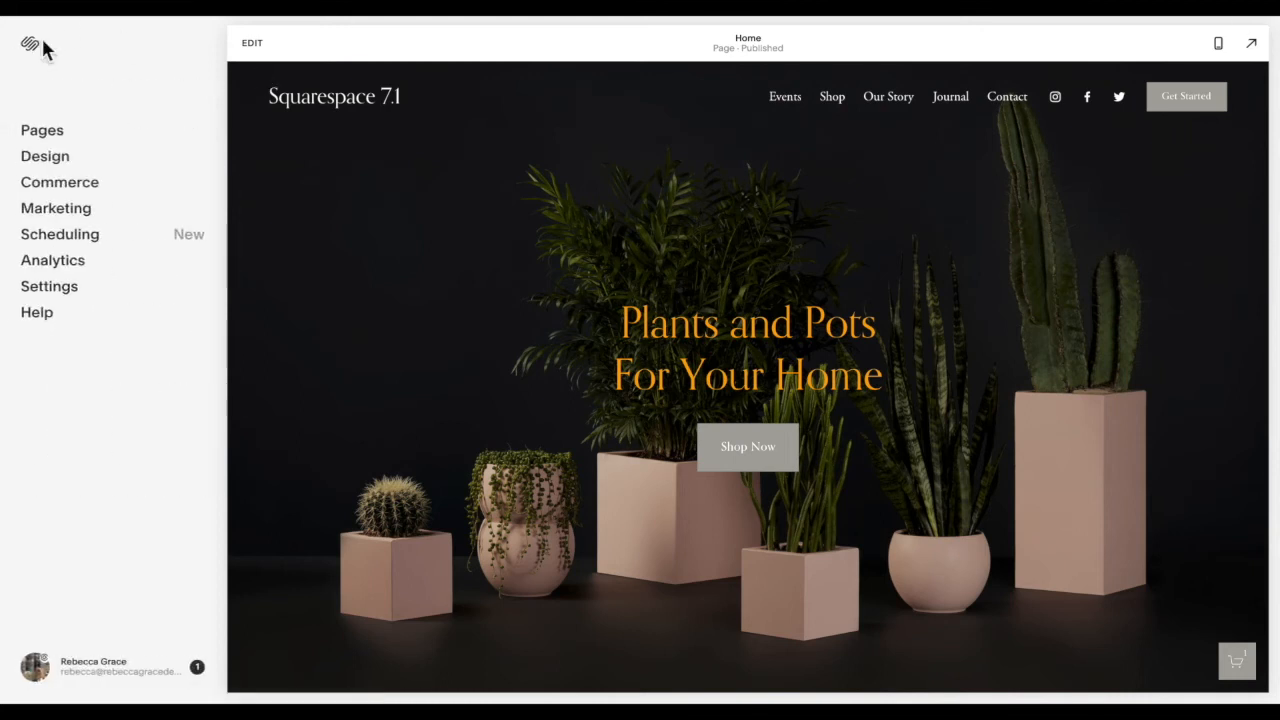
left_click(44, 156)
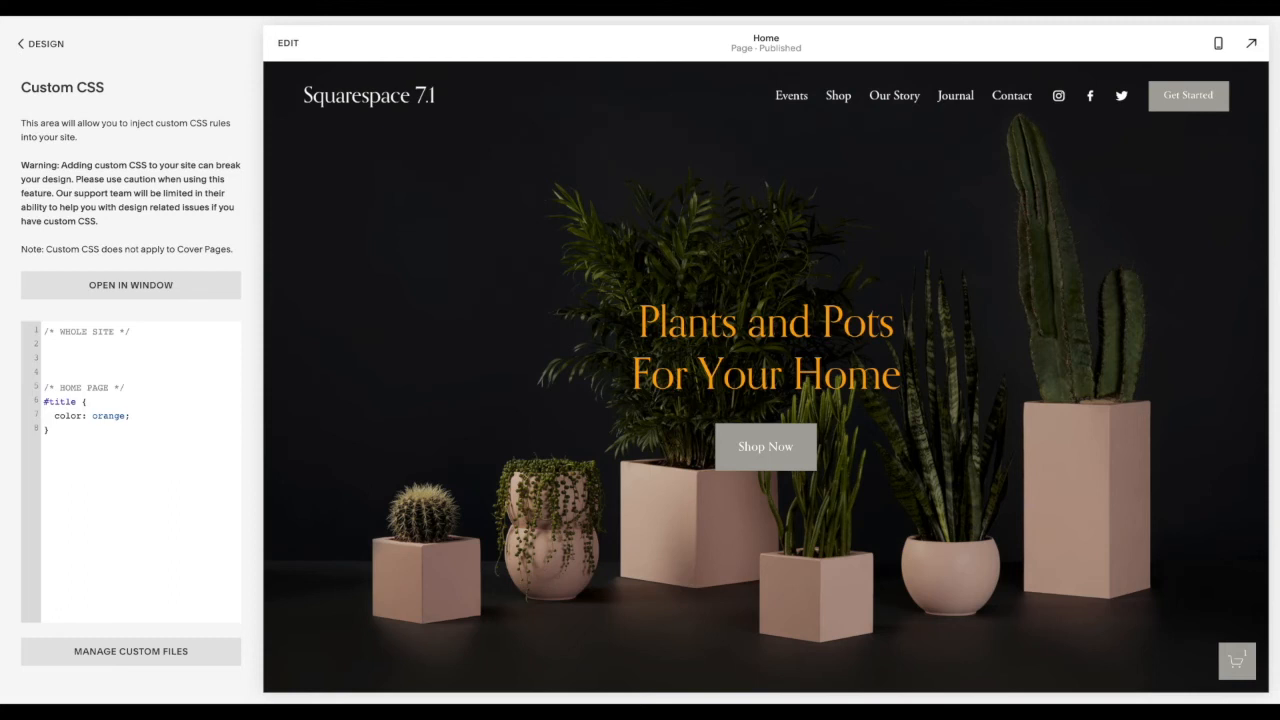
type("/* MOBILE VE")
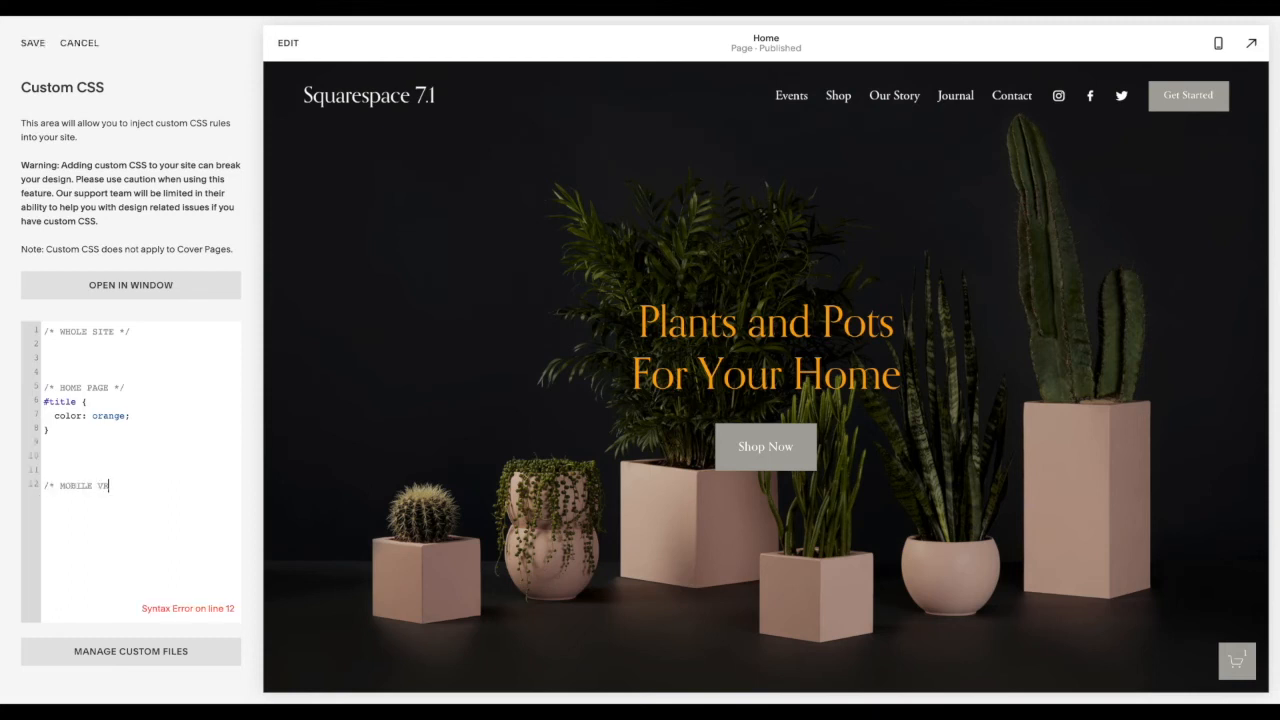
type("RSION */")
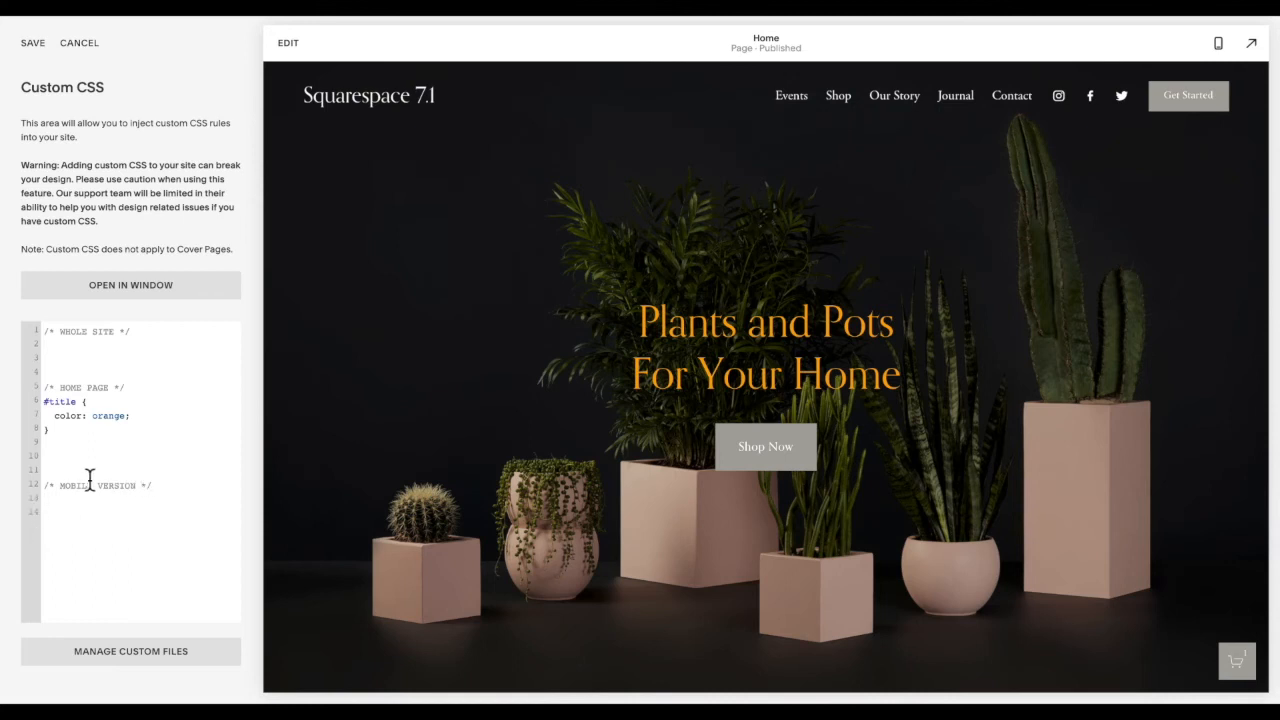
mouse_move(112, 568)
type("@media only screen and (max-width:640px) {")
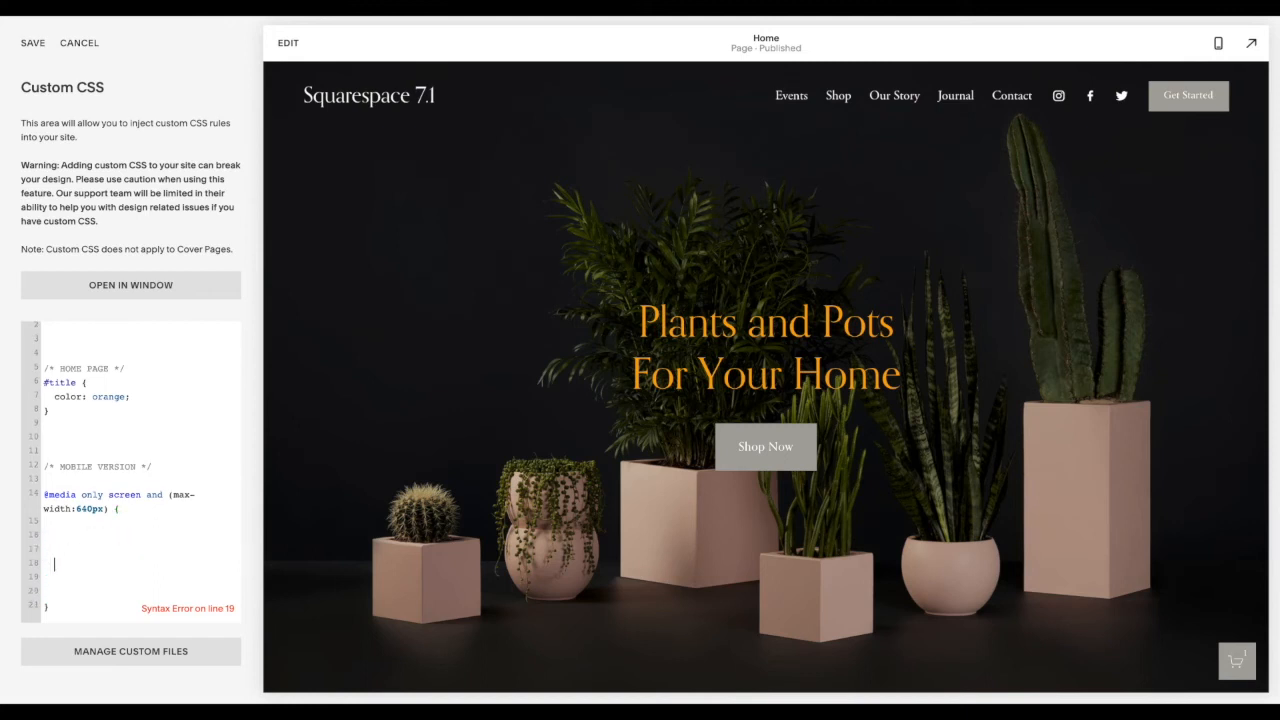
left_click(56, 522)
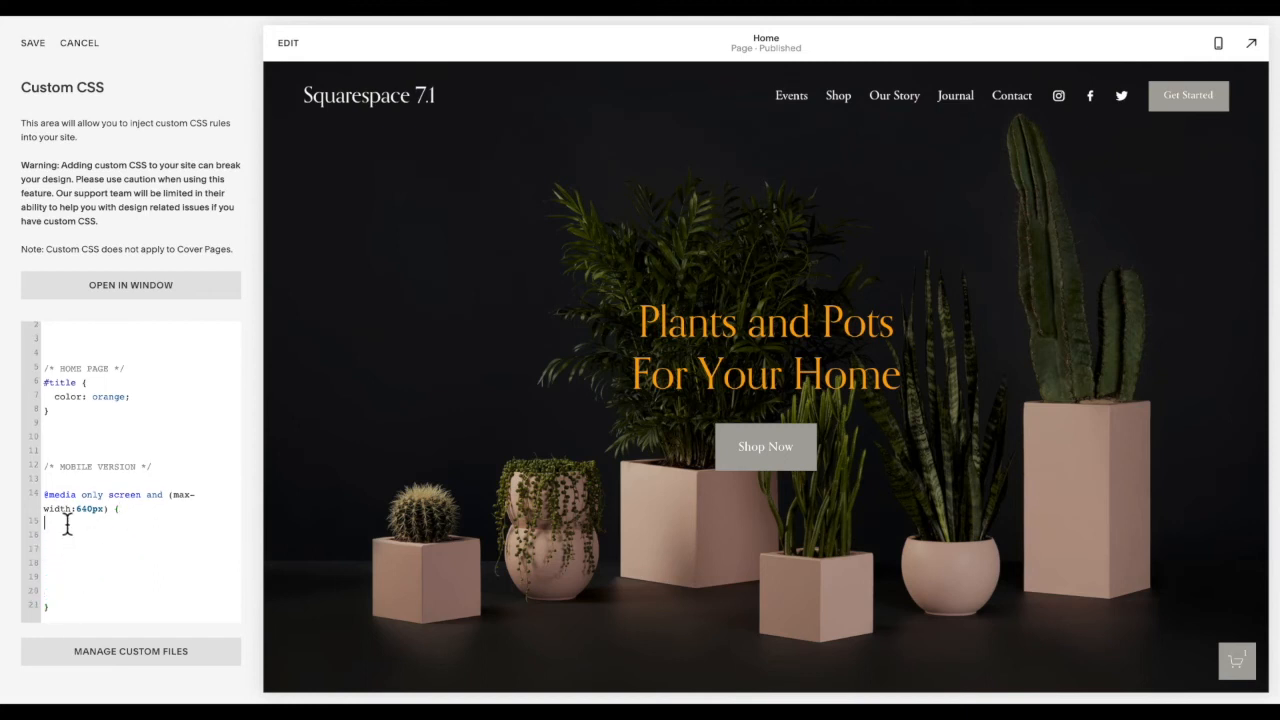
left_click_drag(60, 520, 60, 598)
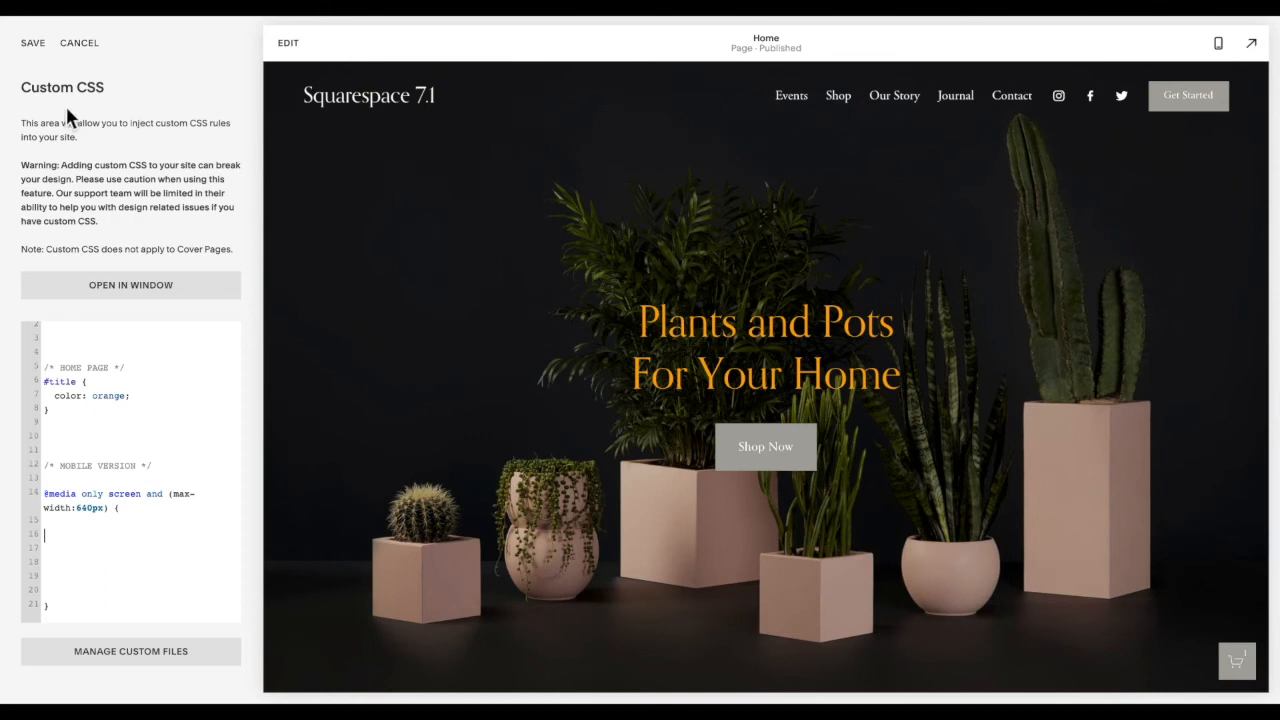
left_click(32, 42)
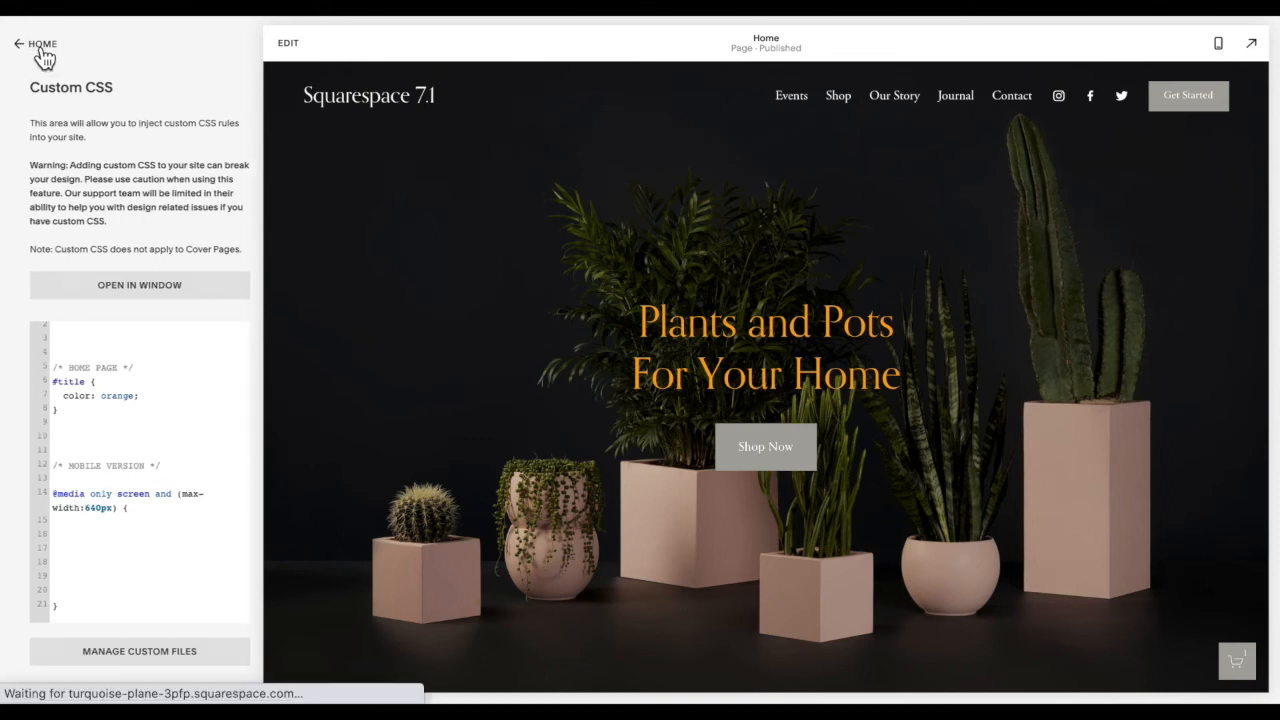
Return to Settings > Advanced > Code Injection from the CSS editor.
left_click(22, 44)
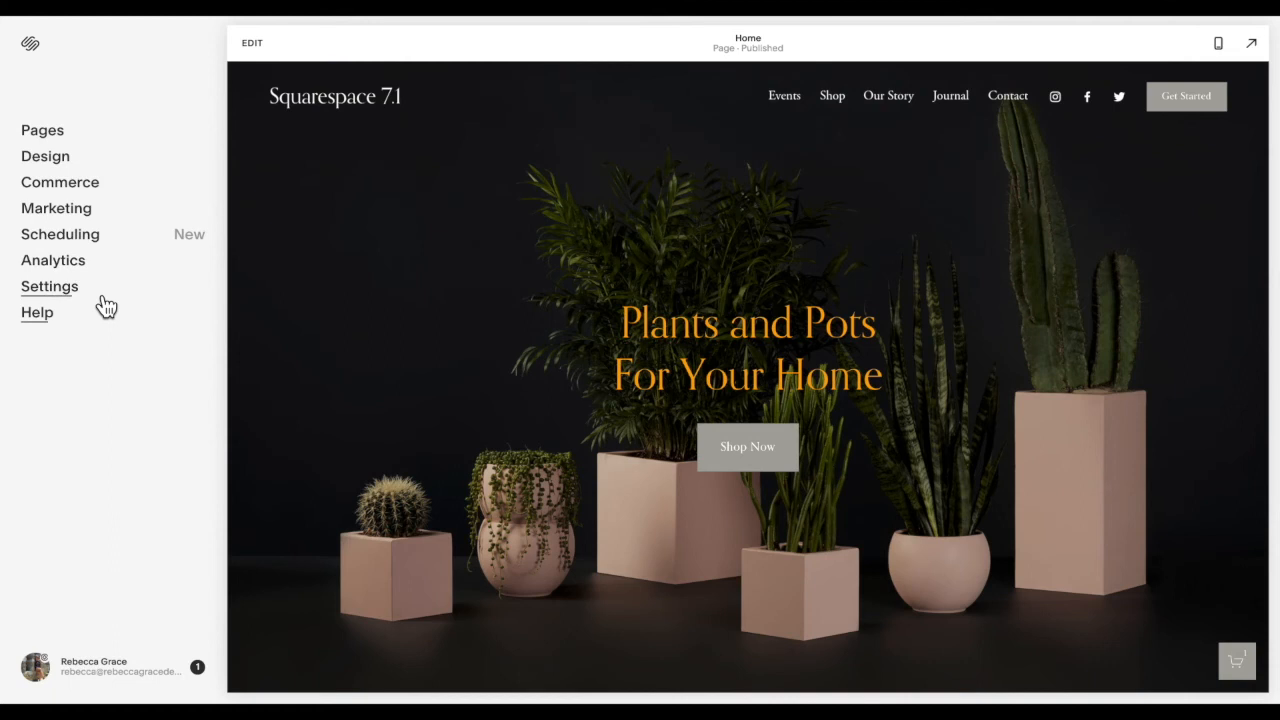
left_click(48, 286)
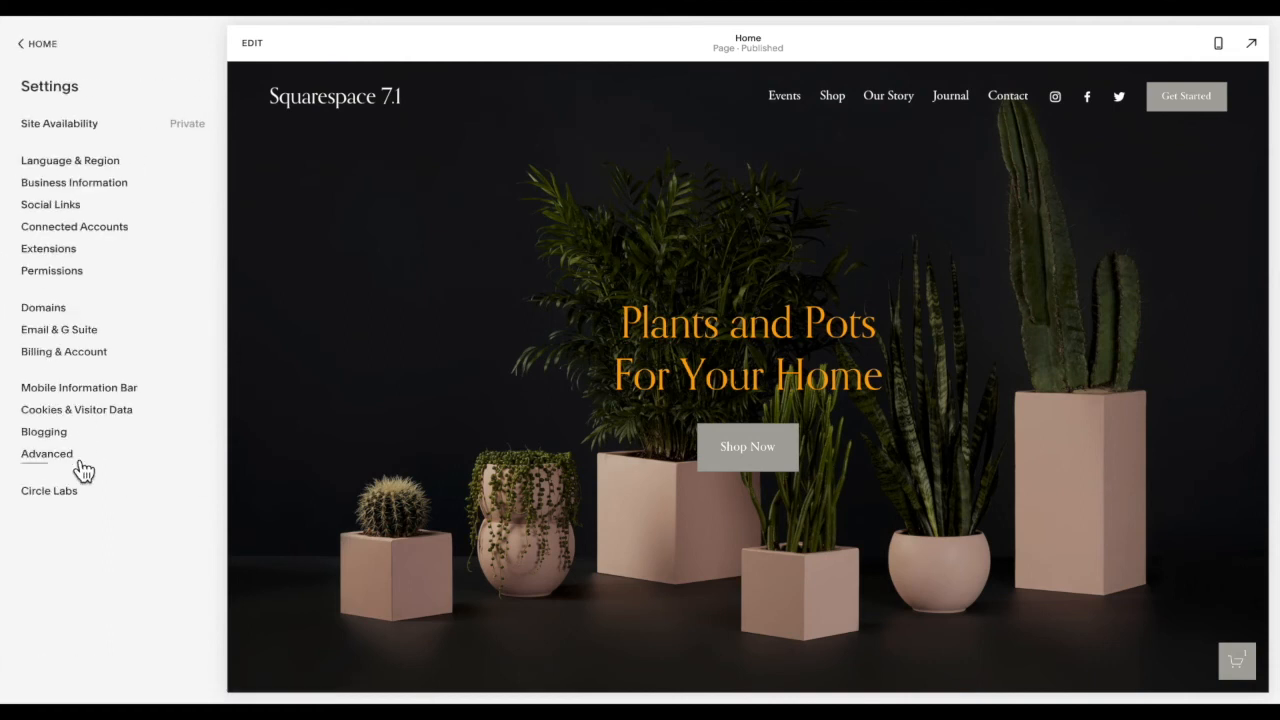
left_click(46, 452)
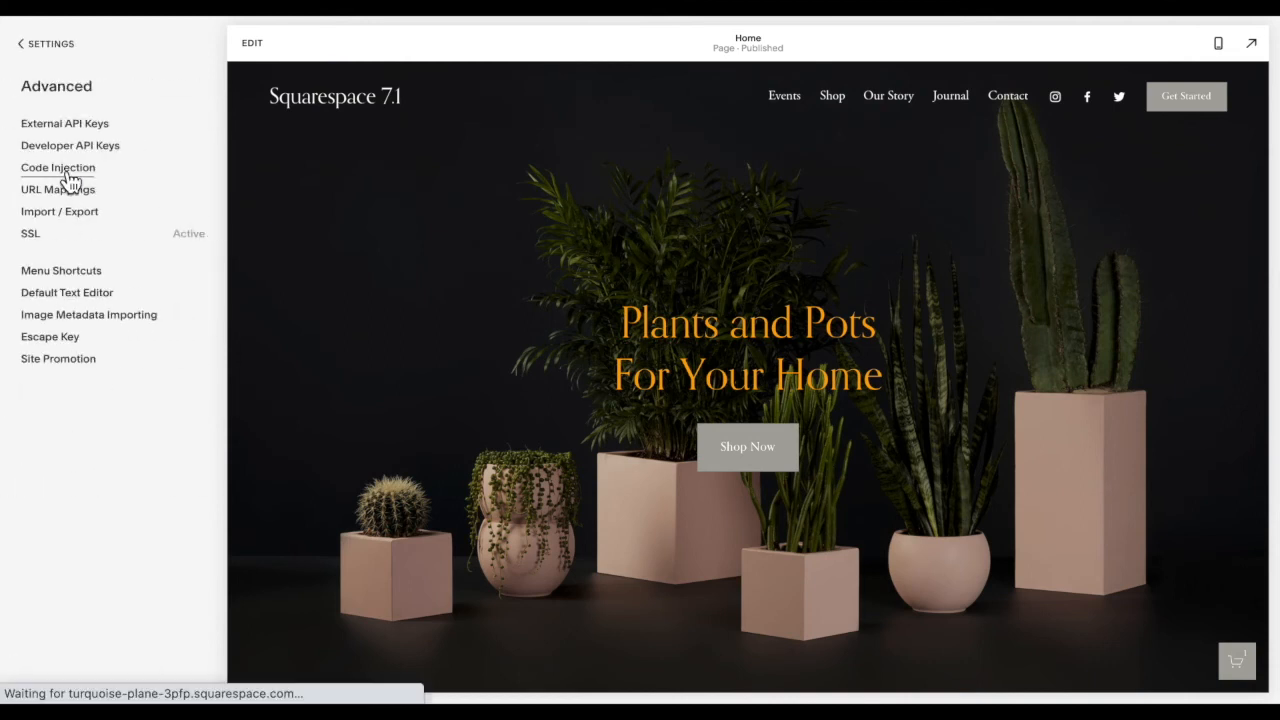
left_click(56, 168)
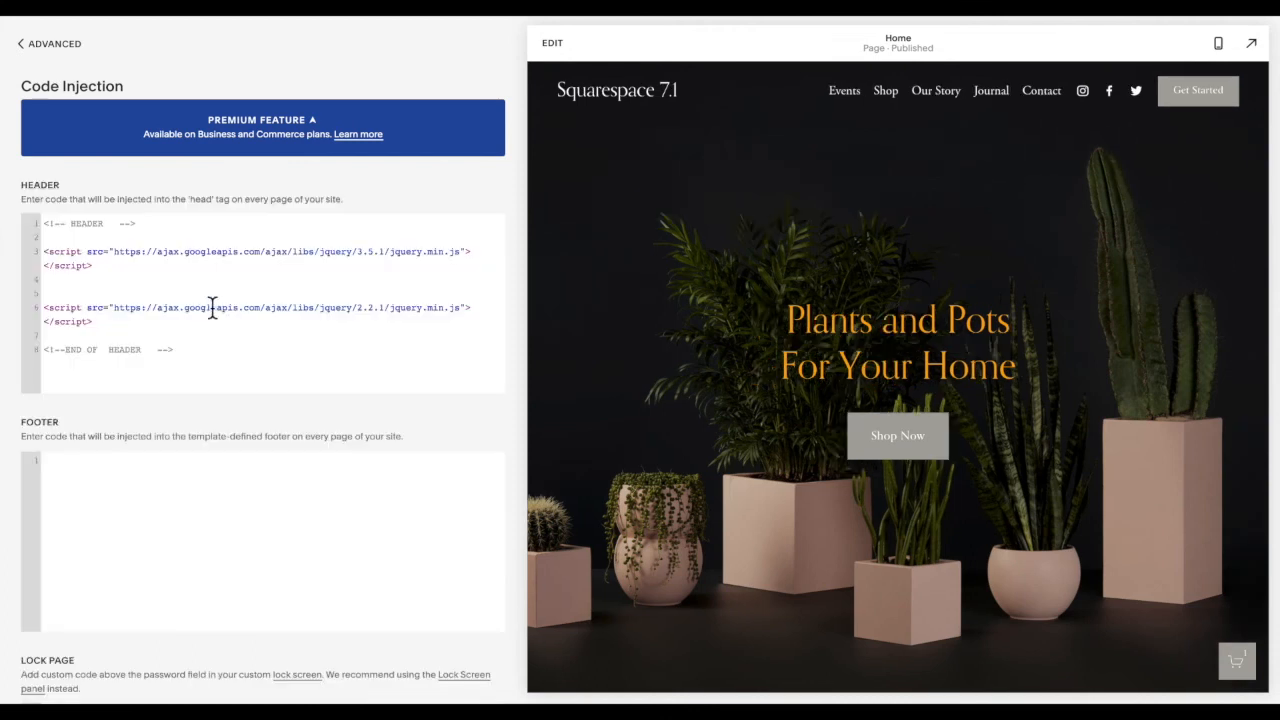
Remove the HEADER and END OF HEADER comment lines, leaving only the two jQuery script tags.
double_click(108, 350)
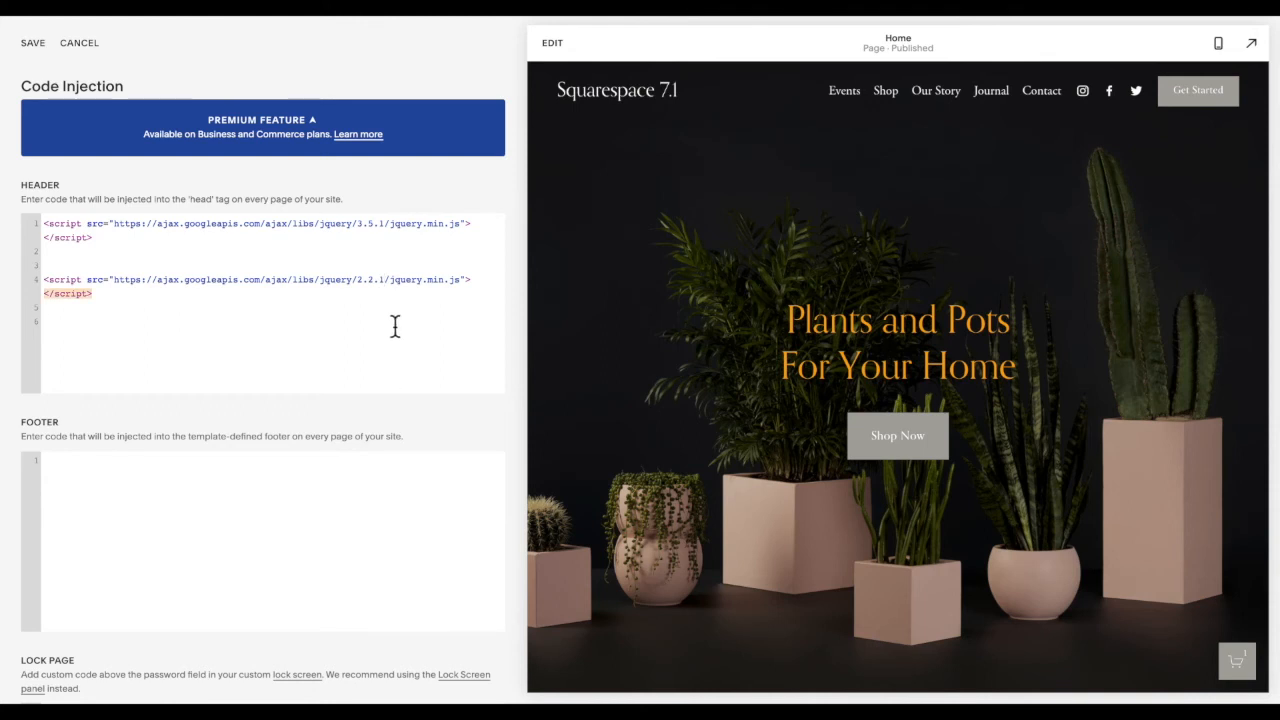
mouse_move(382, 224)
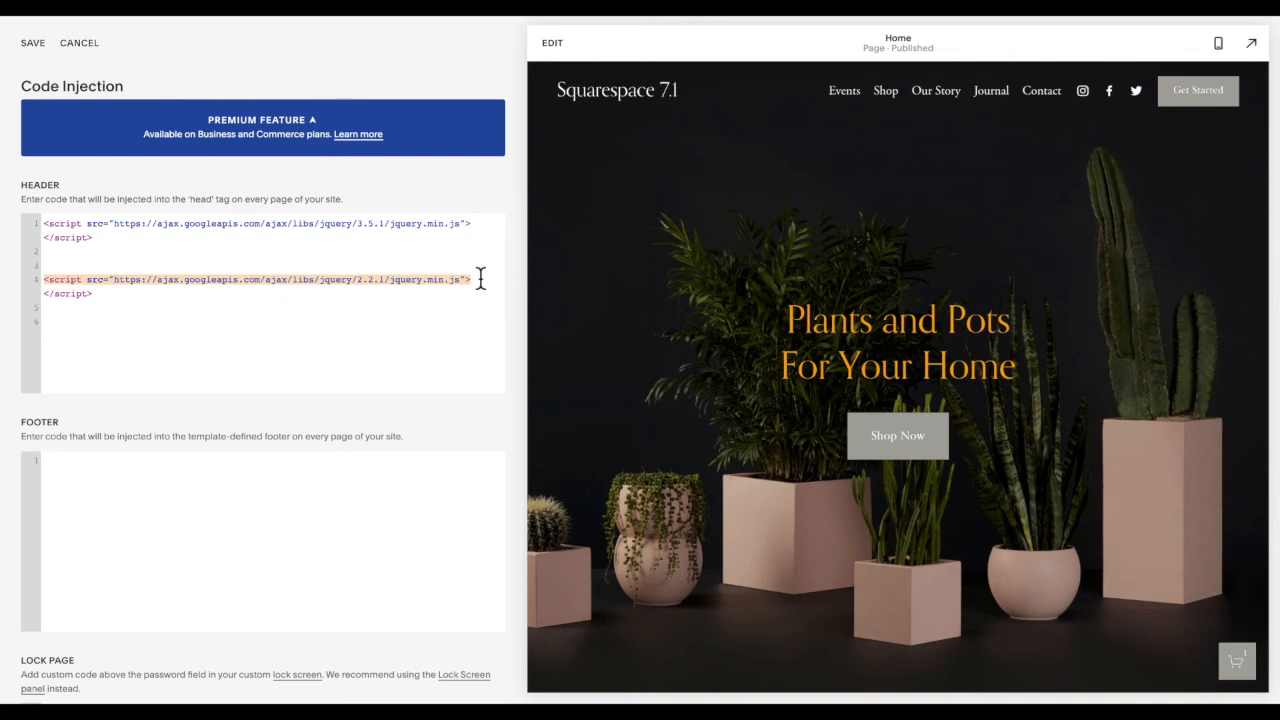
left_click(390, 280)
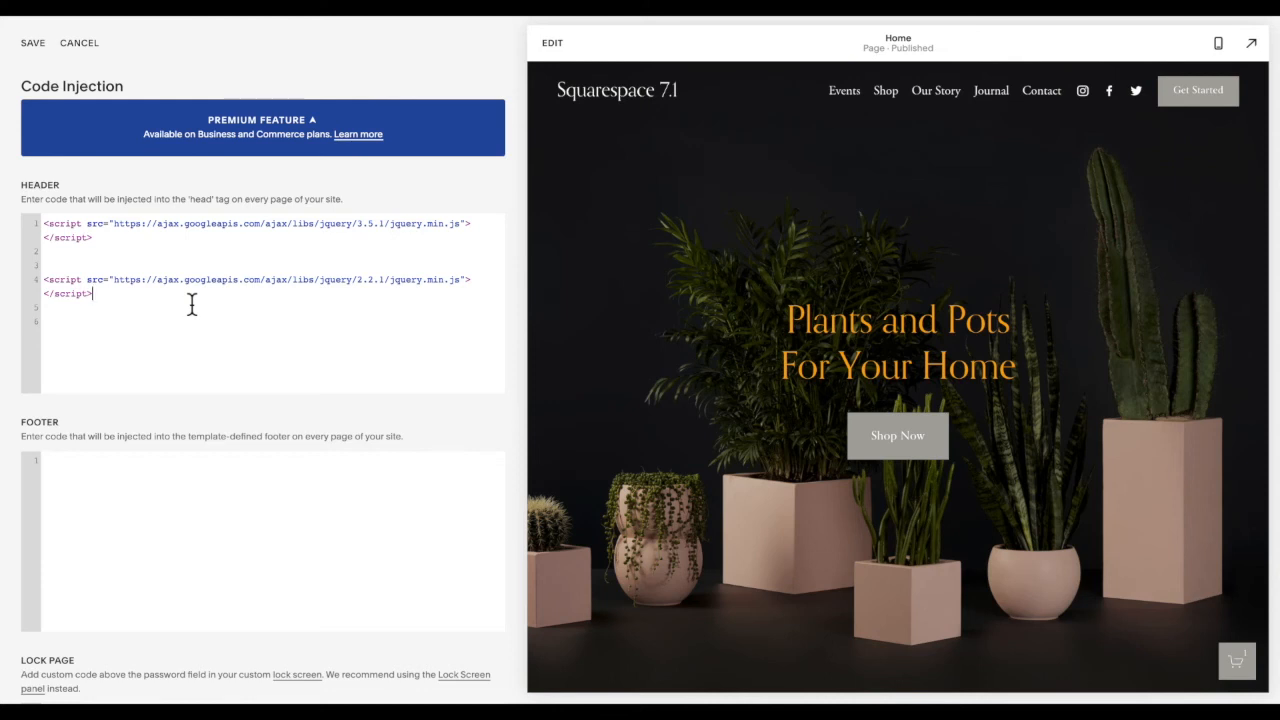
Wrap the second jQuery <script> tag in <!-- --> so only the first script stays active.
left_click_drag(44, 280, 92, 292)
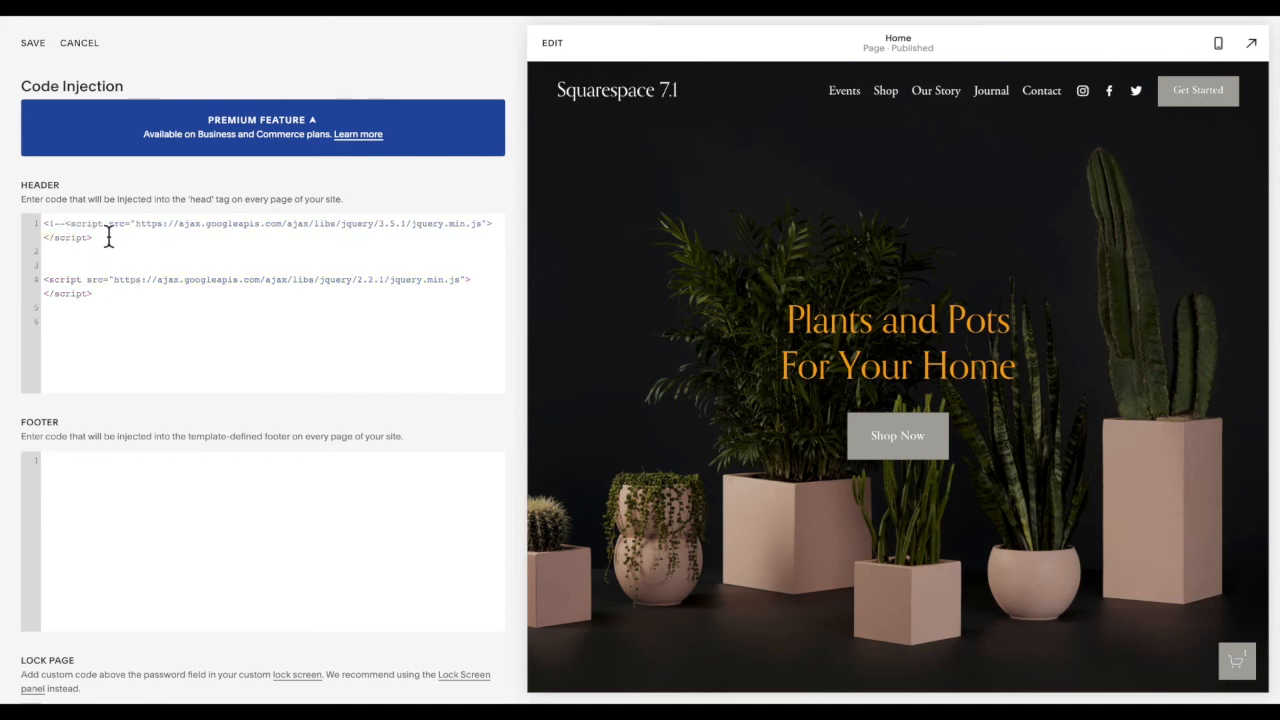
type("-->")
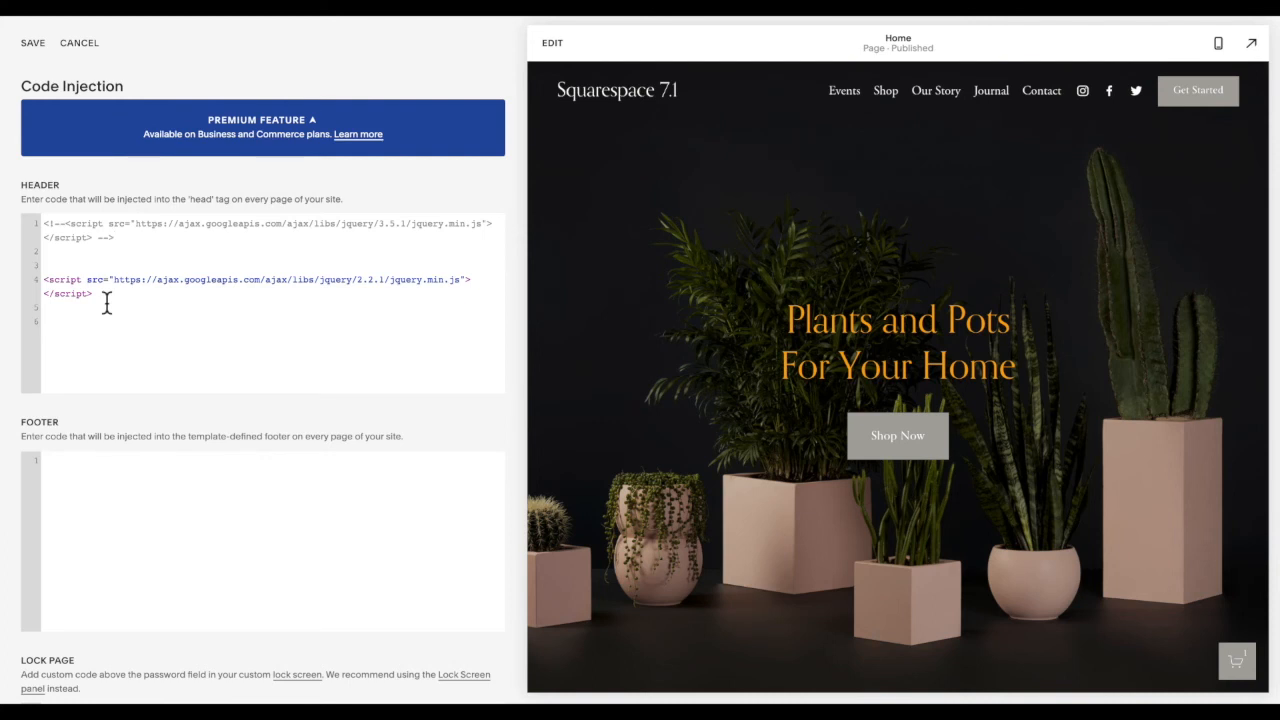
left_click(96, 240)
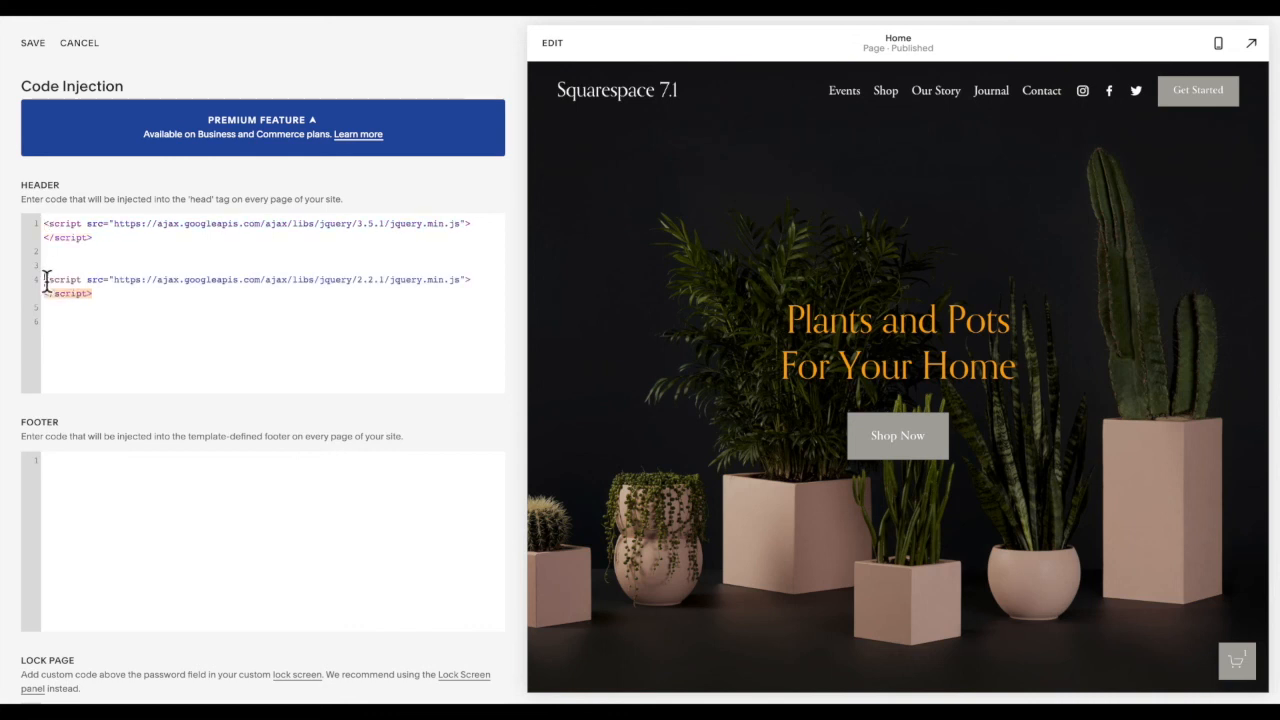
type("<!--")
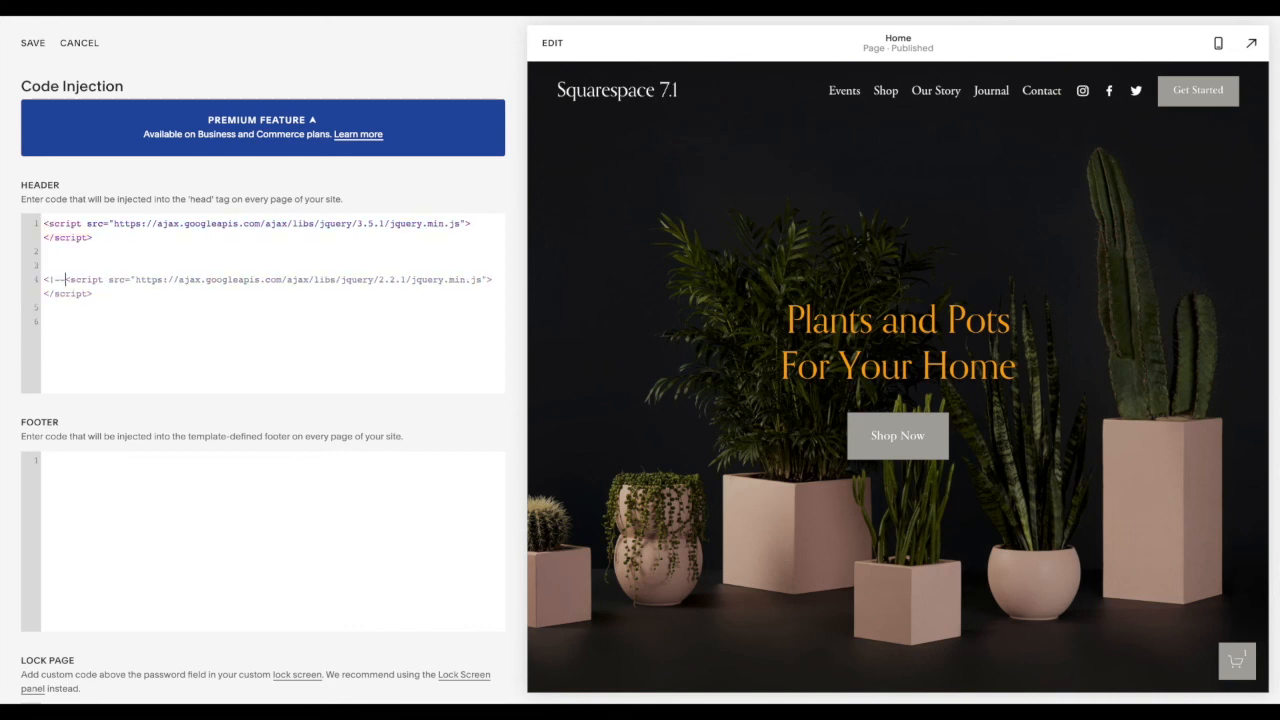
type("-->")
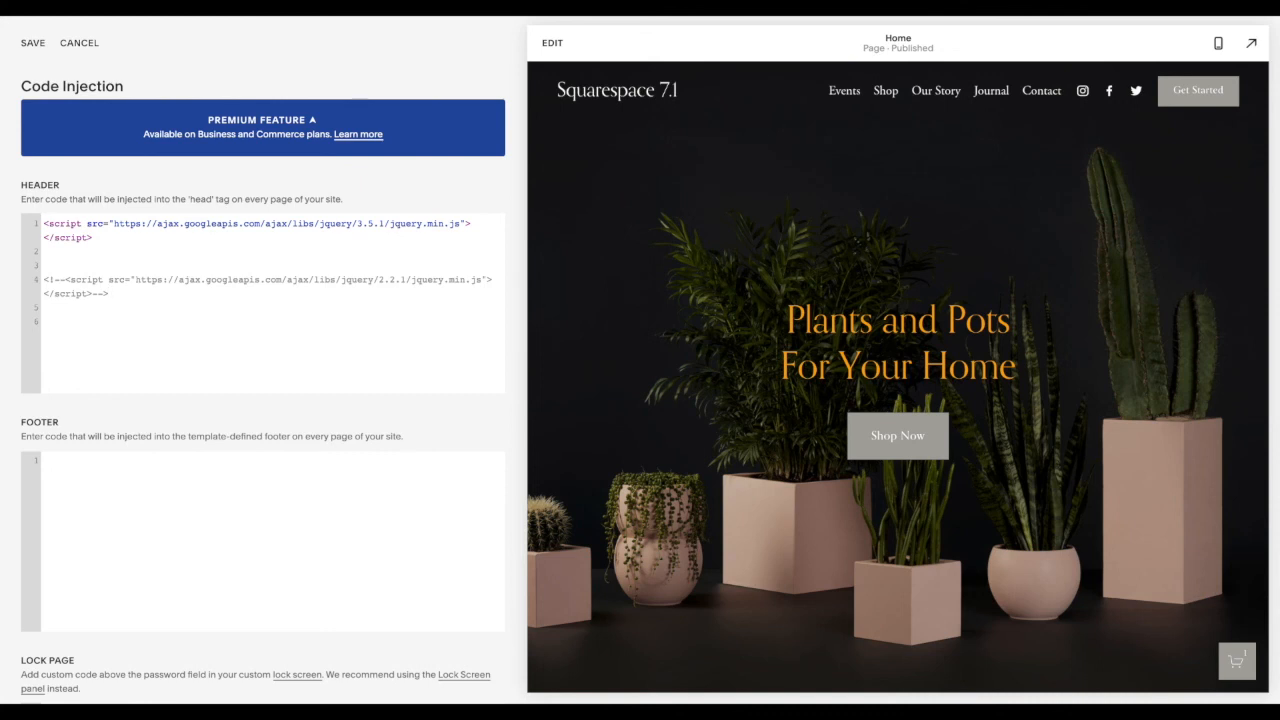
left_click(112, 276)
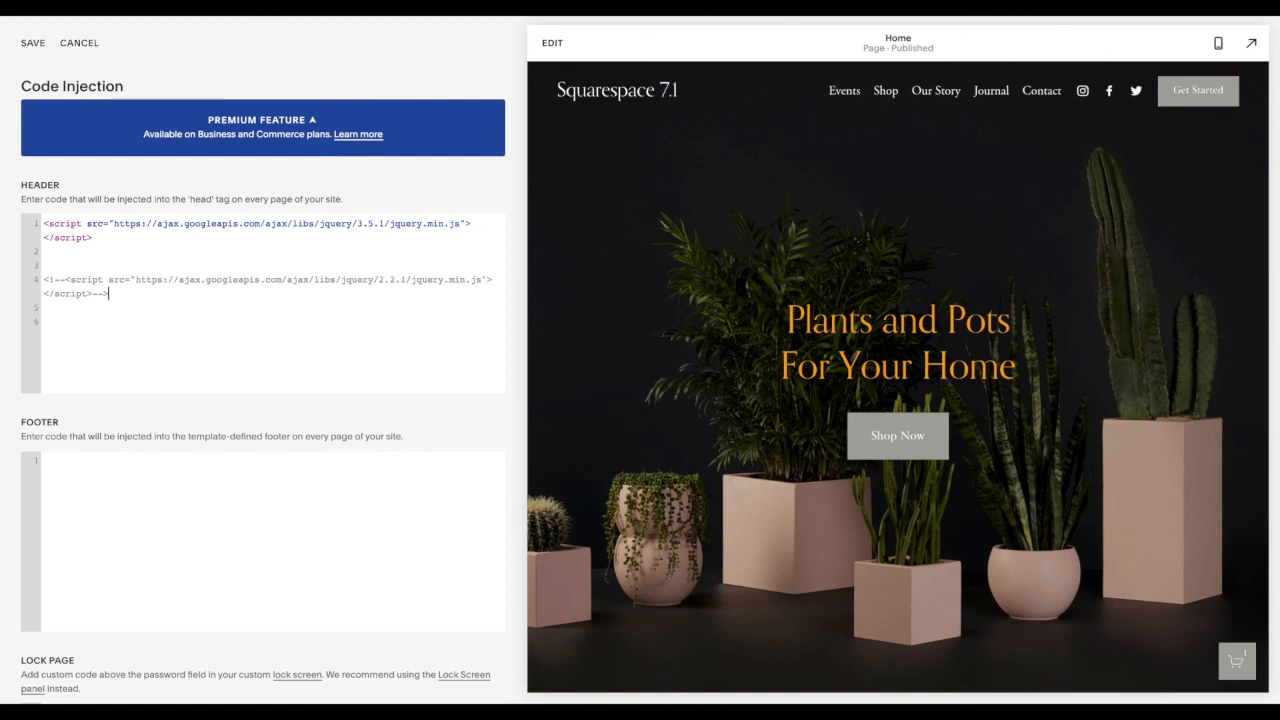
mouse_move(120, 232)
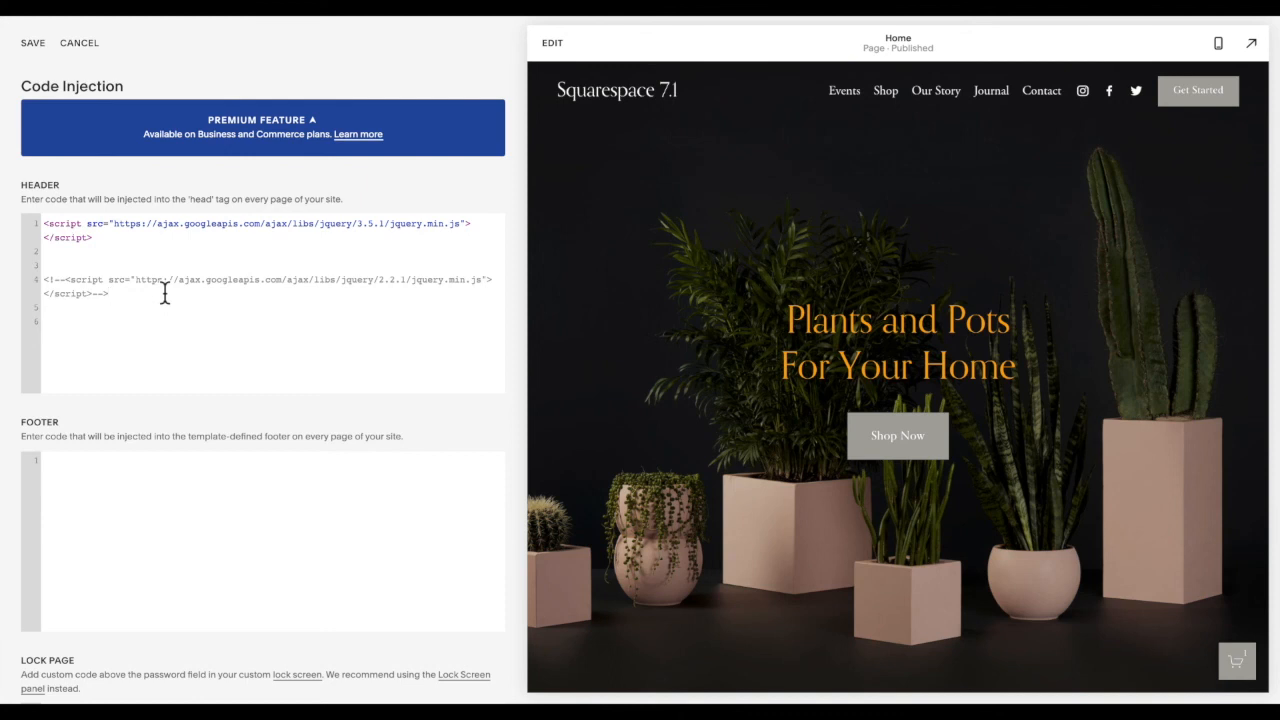
left_click(116, 300)
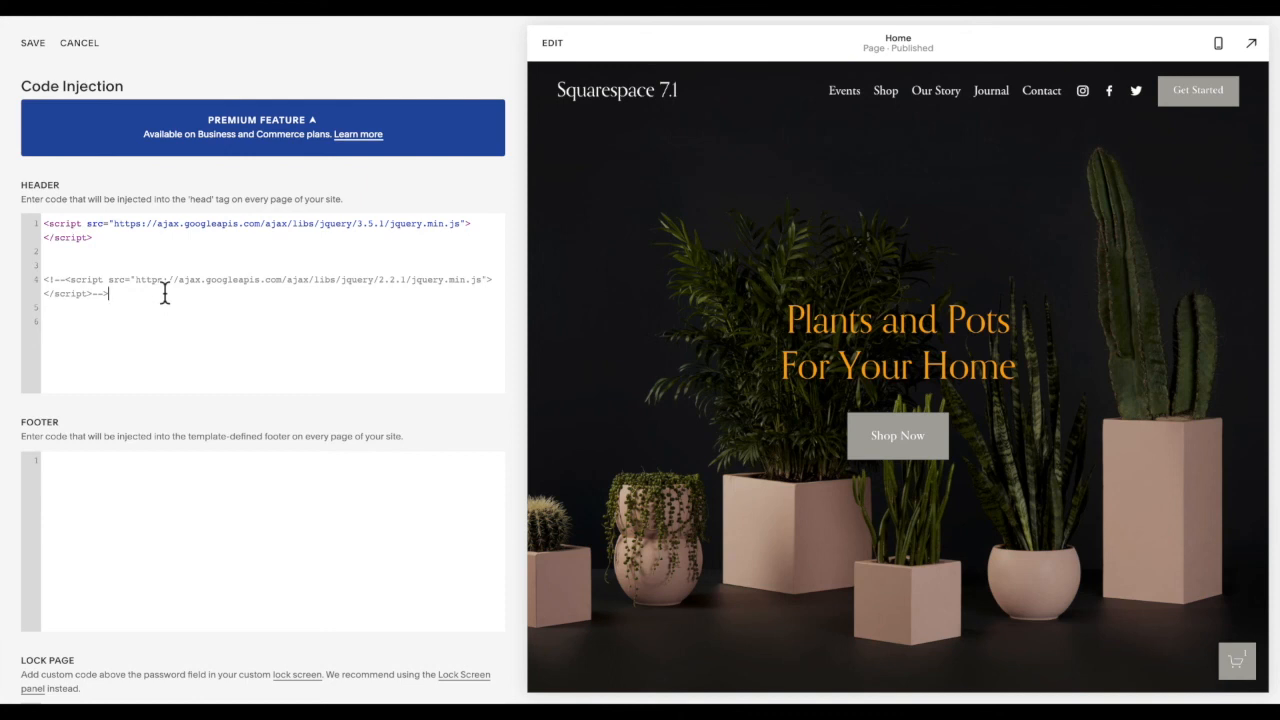